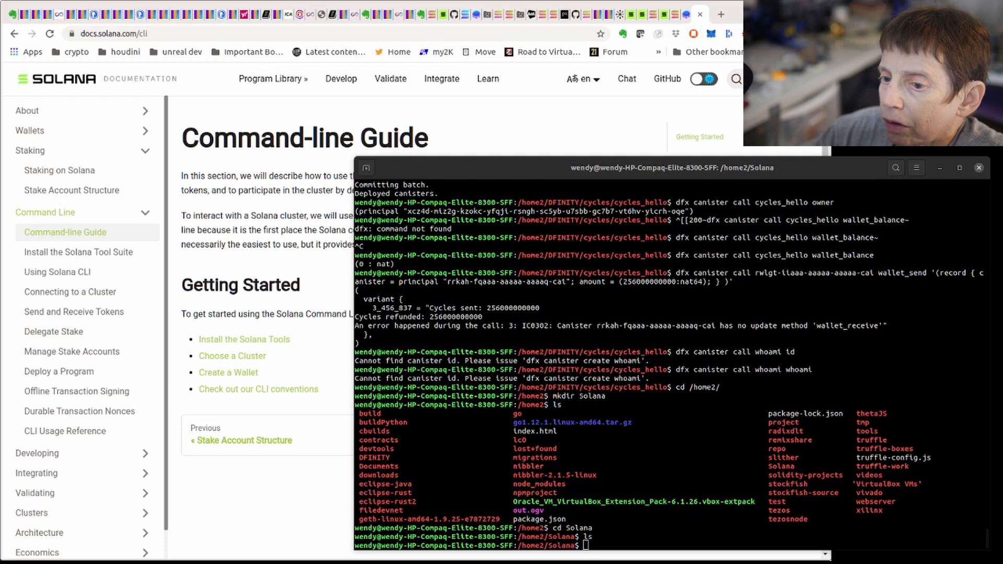
mouse_move(268, 529)
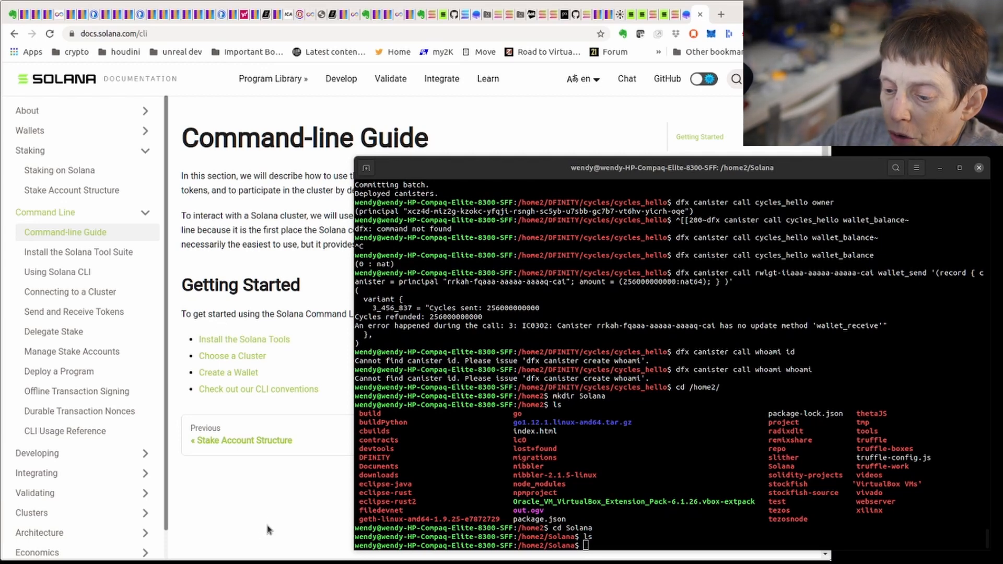
mouse_move(230, 550)
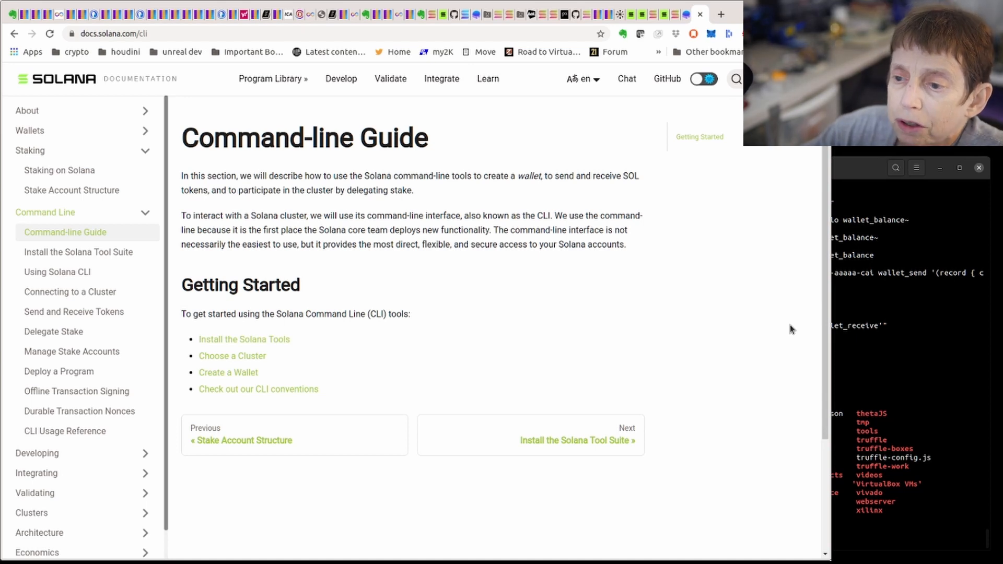
mouse_move(800, 327)
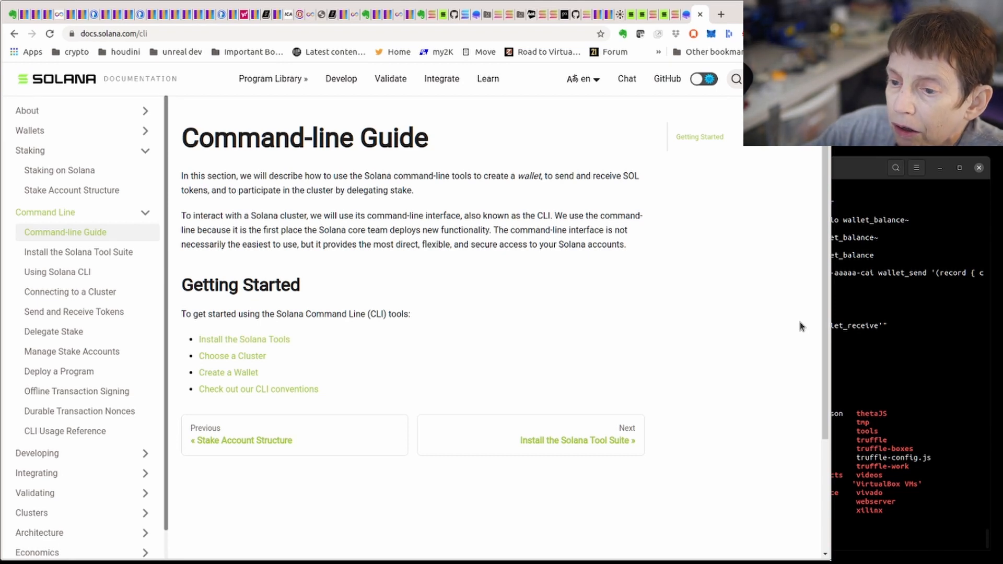
mouse_move(303, 303)
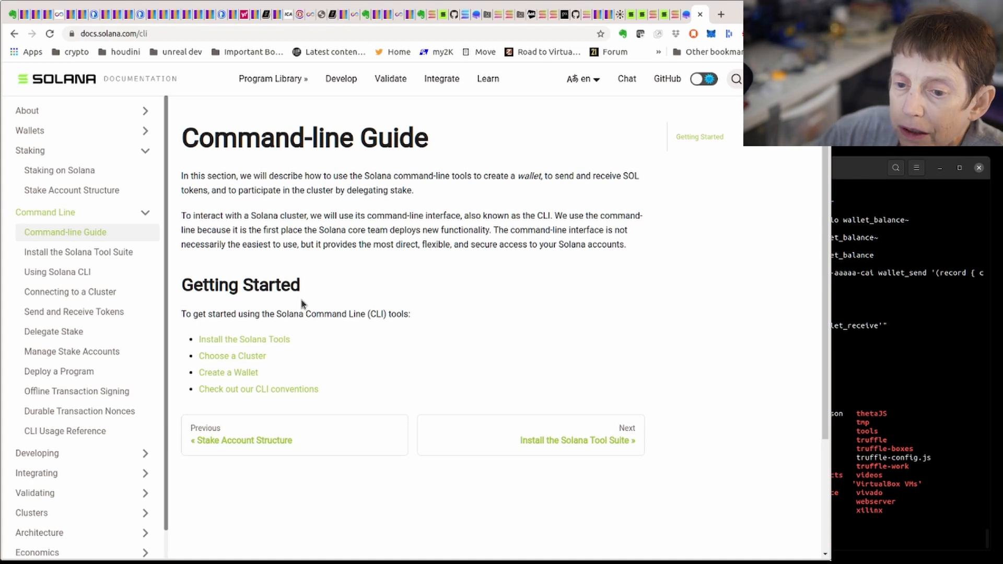
mouse_move(61, 304)
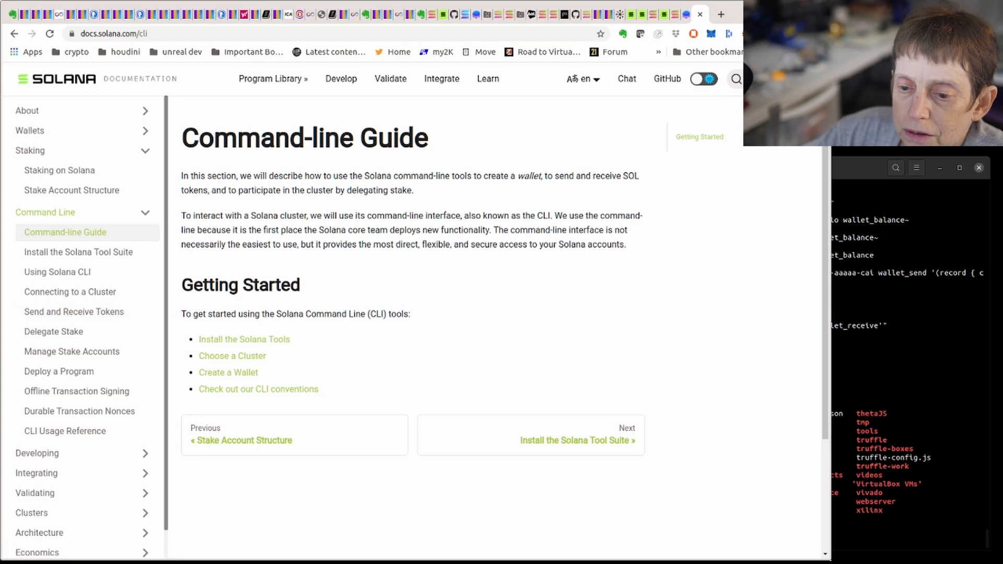
mouse_move(166, 344)
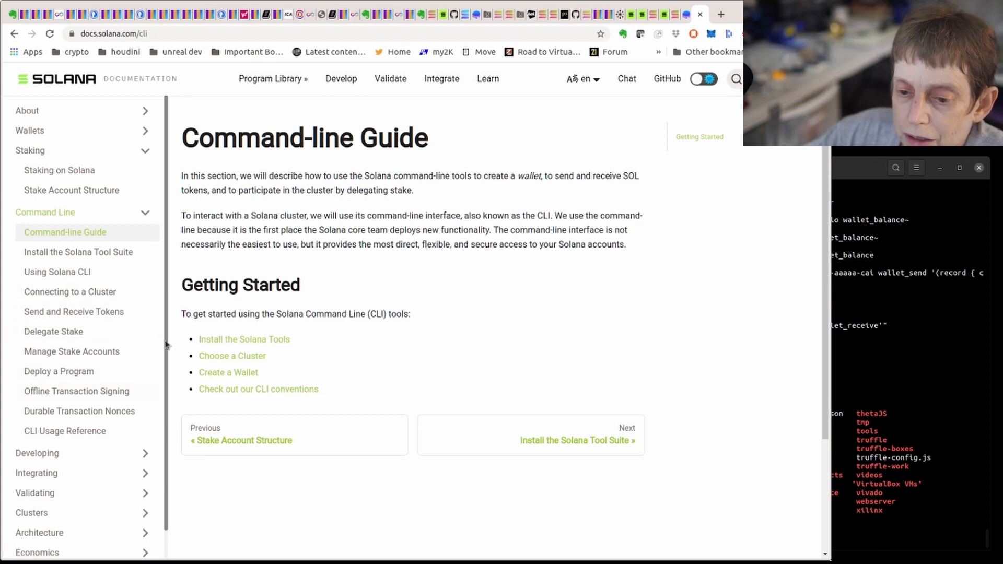
mouse_move(52, 371)
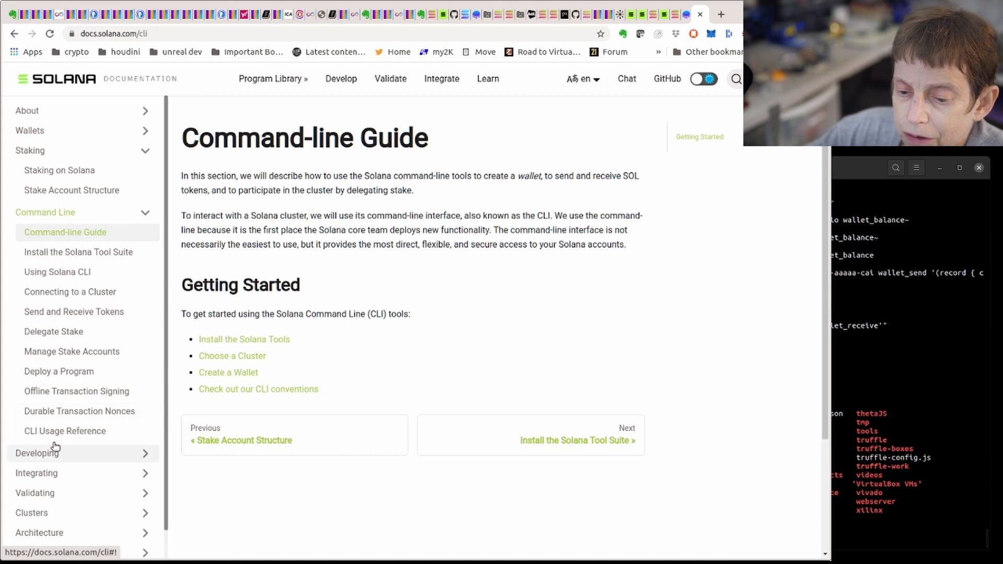
mouse_move(391, 283)
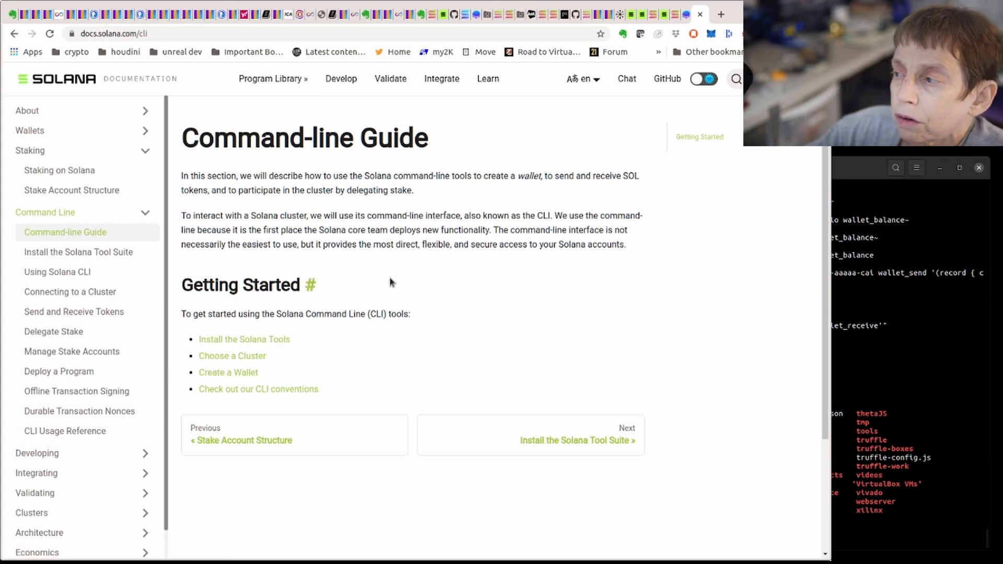
mouse_move(267, 237)
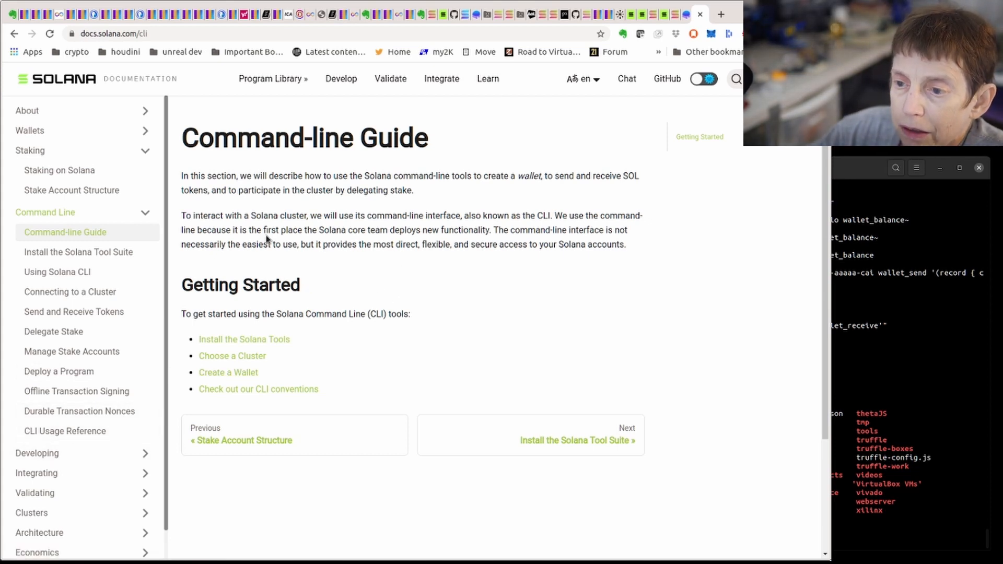
Open the Install the Solana Tool Suite docs page and scroll to its macOS & Linux steps
click(78, 253)
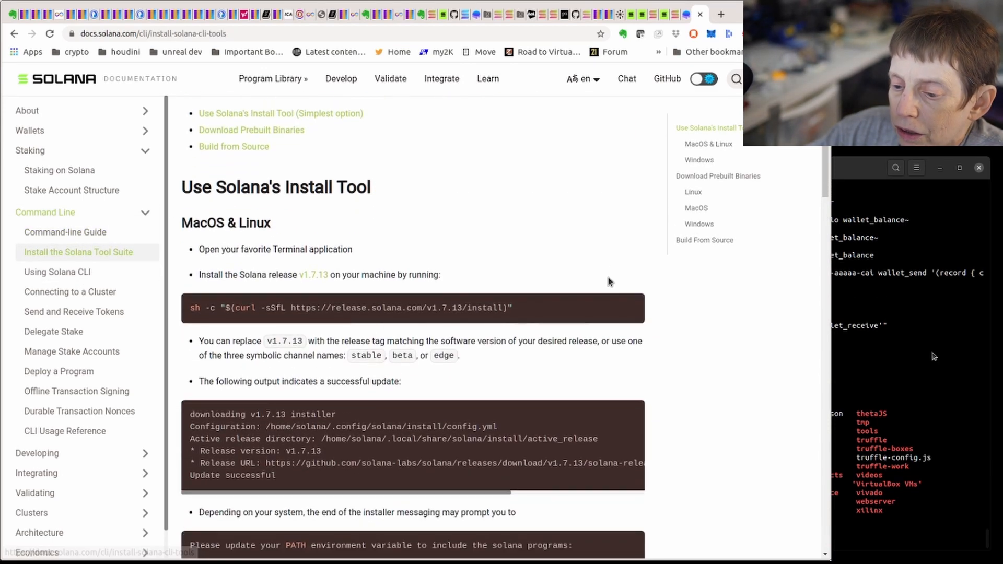
scroll(down, 3)
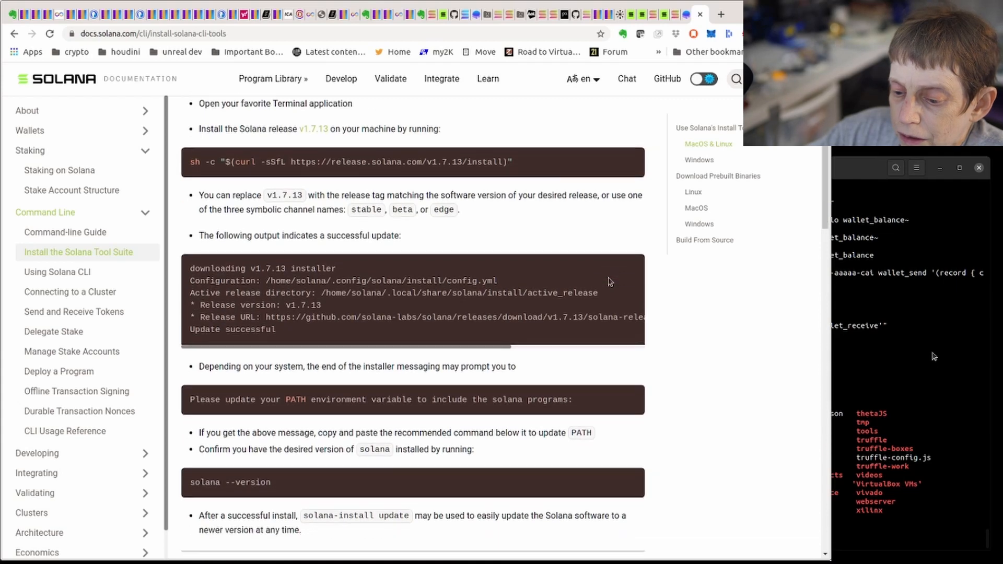
scroll(up, 3)
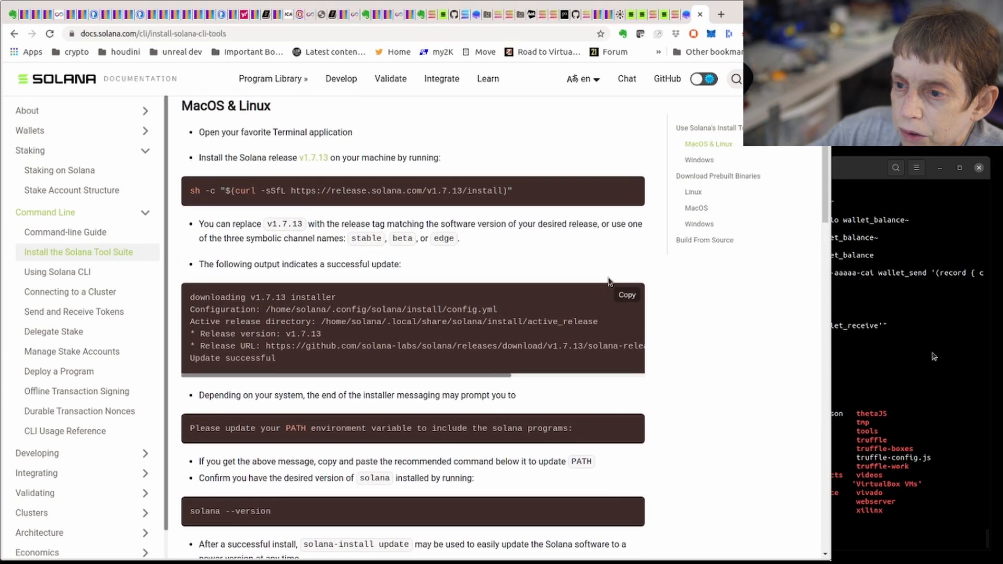
scroll(down, 3)
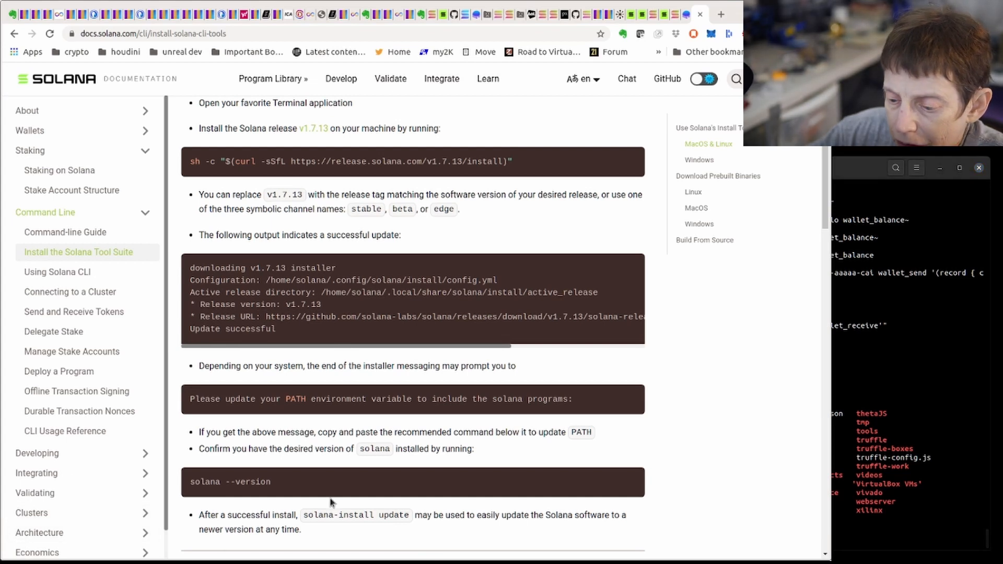
mouse_move(211, 559)
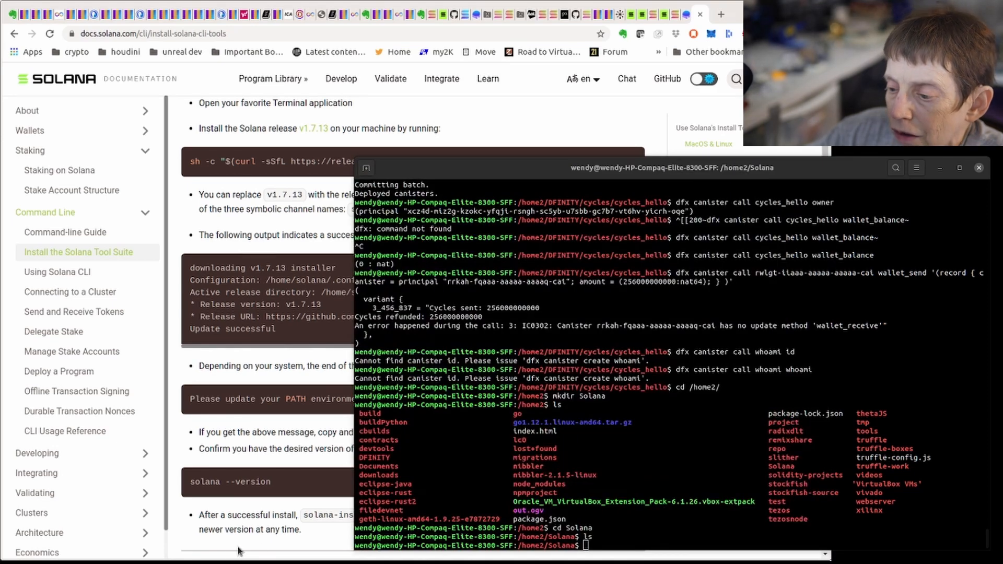
mouse_move(781, 376)
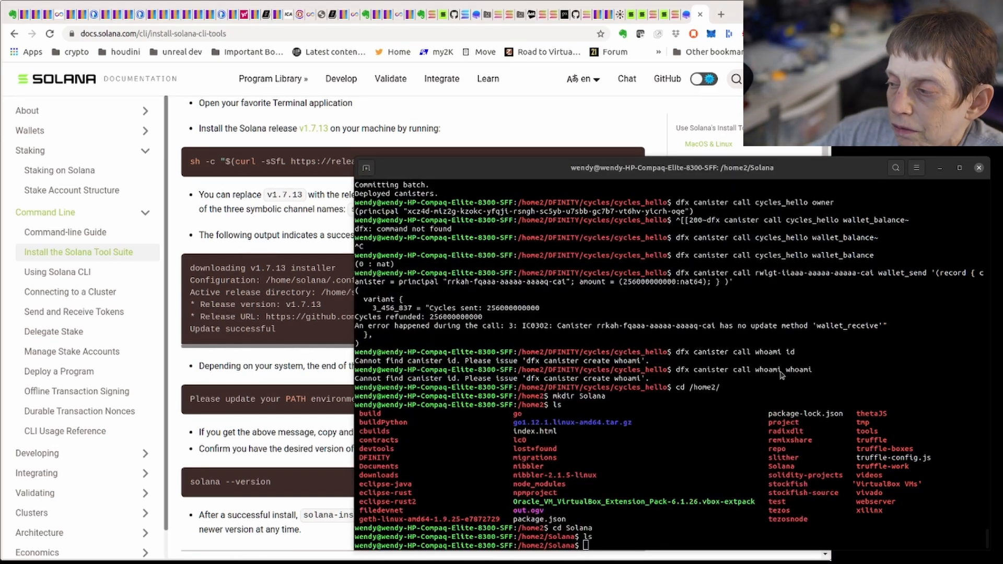
mouse_move(846, 261)
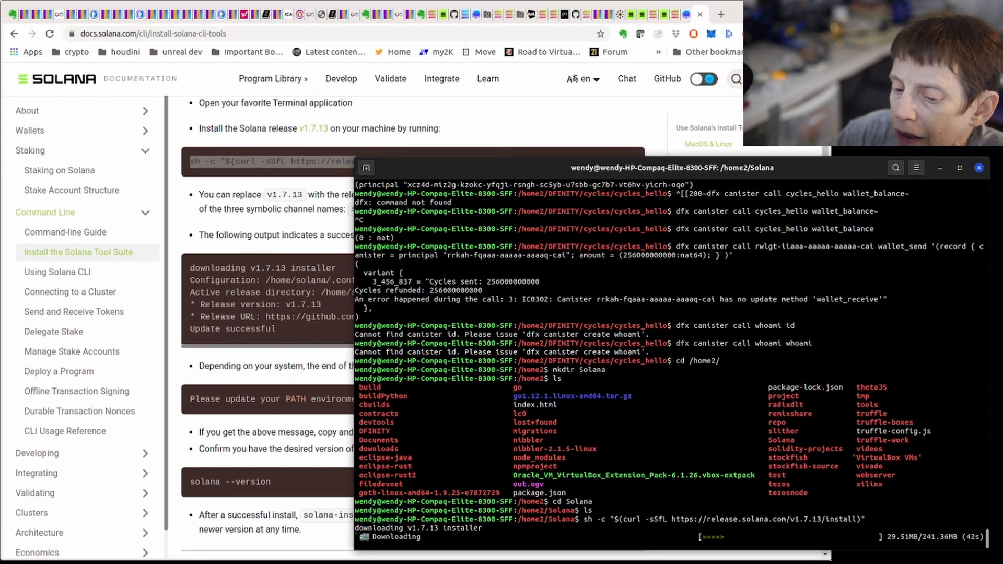
Scroll the terminal output while the Solana v1.7.13 installer download is running
scroll(down, 3)
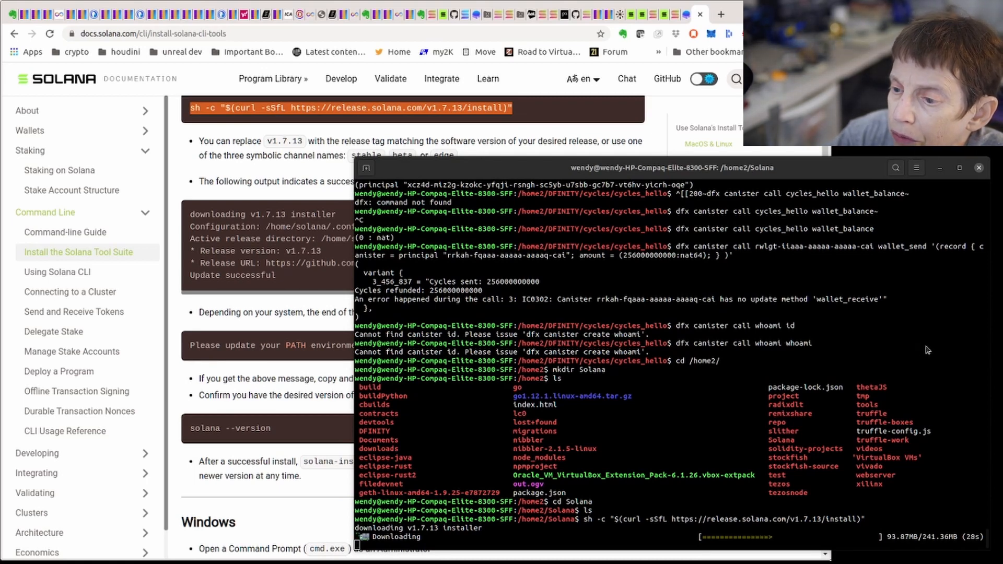
mouse_move(841, 316)
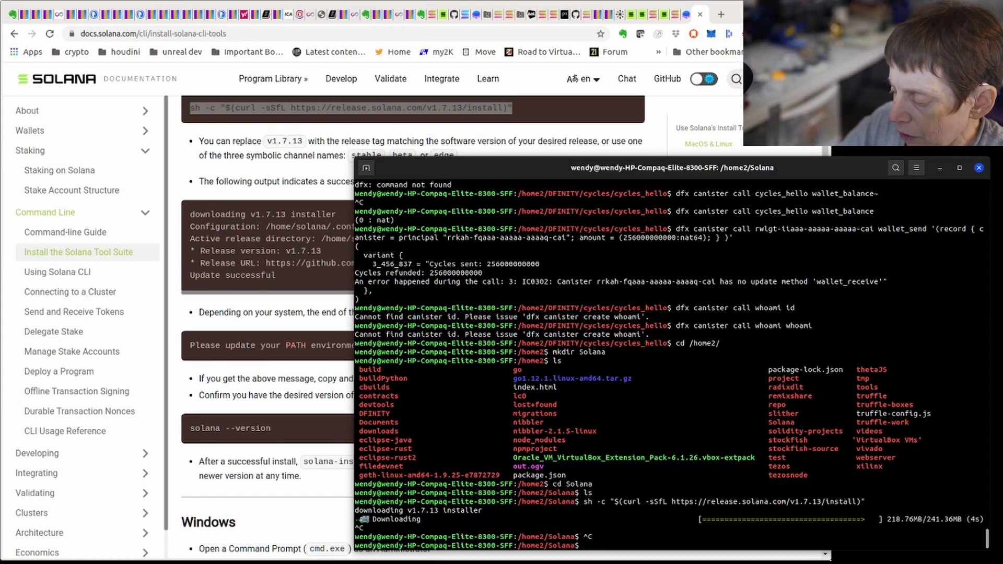
Run the Solana install script with 'stable' in place of v1.7.13 and let it finish
text(sh -c "$(curl -sSfL https://release.solana.com/v1.7.13/install)")
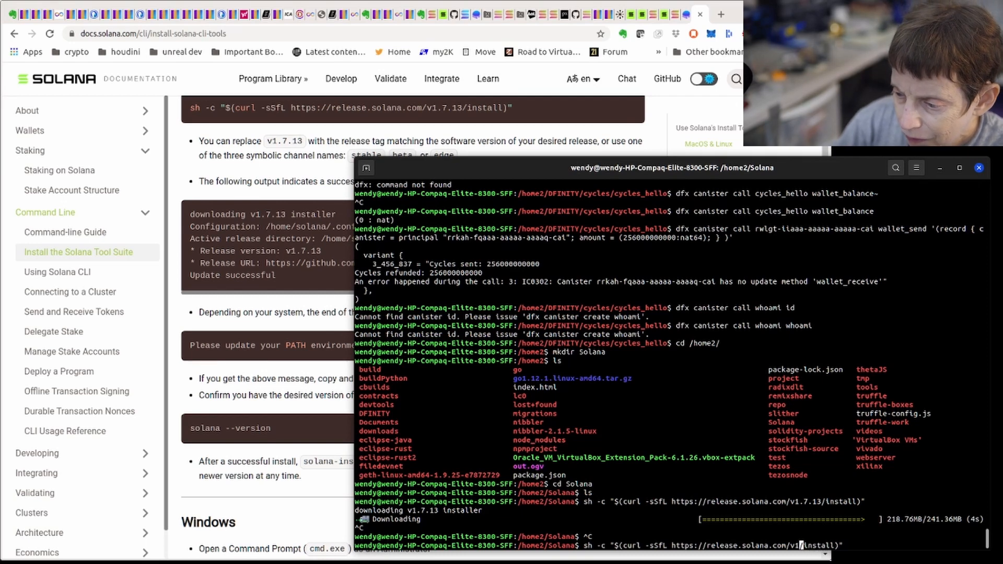
text(stable)
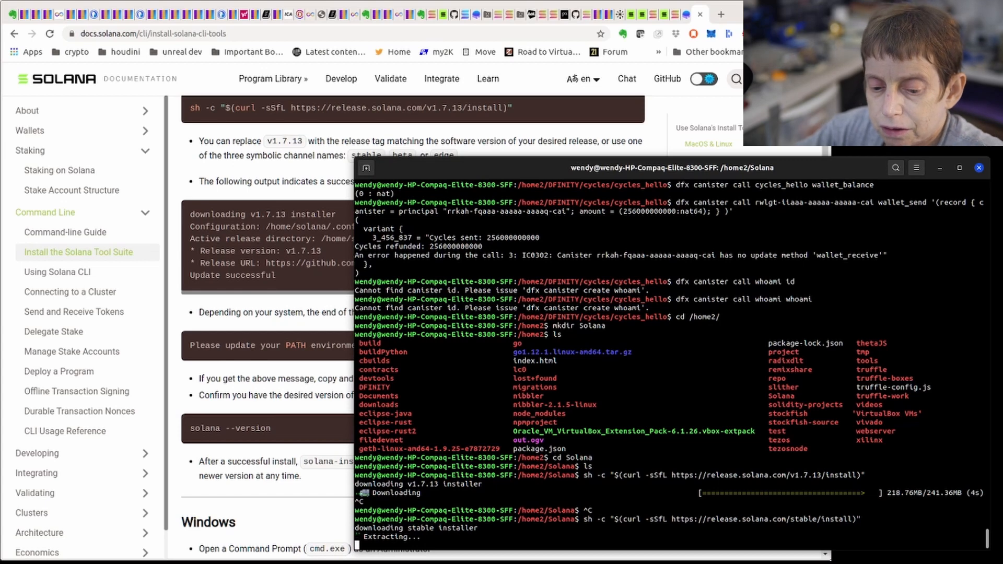
scroll(down, 3)
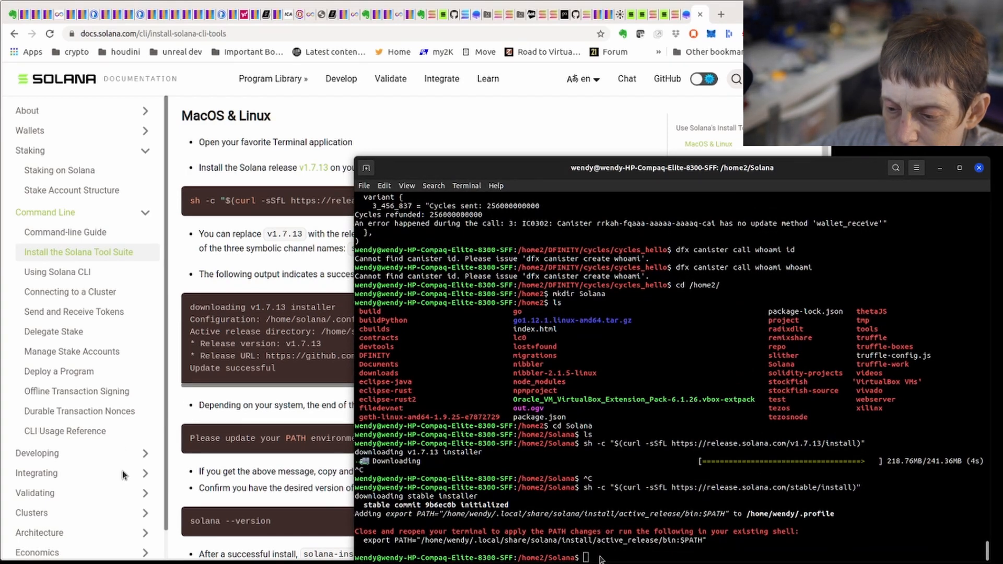
Export the Solana active_release bin folder to PATH, then pushd home and list all files
text(export PATH="/home/wendy/.local/share/solana/install/active_release/bin:$PATH")
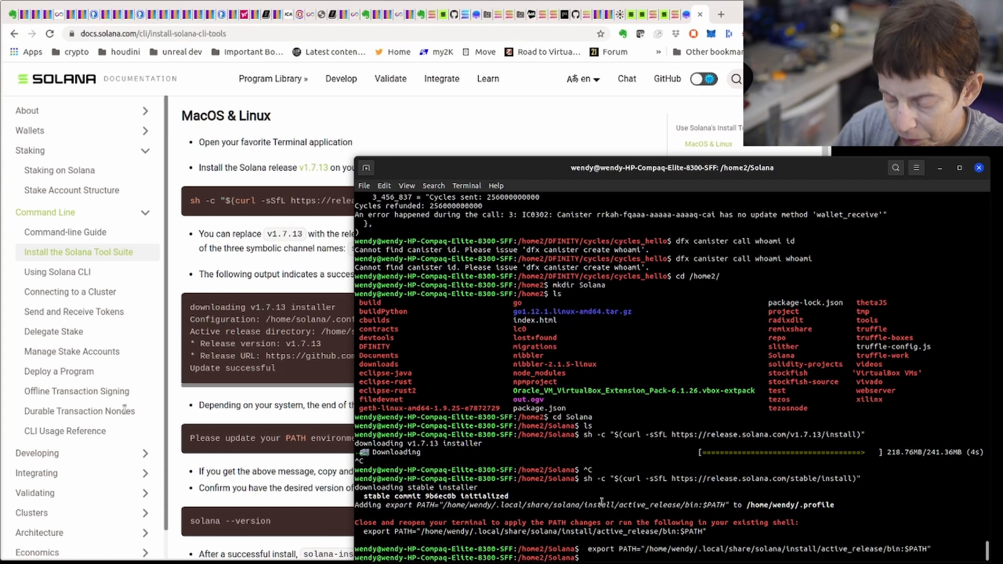
text(pushd ~/)
text(ls -la)
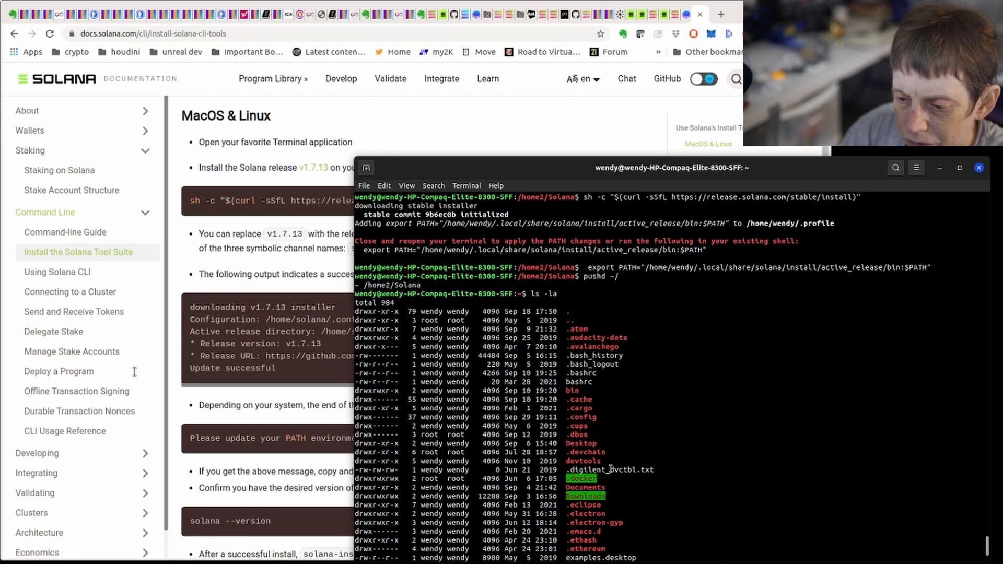
scroll(down, 3)
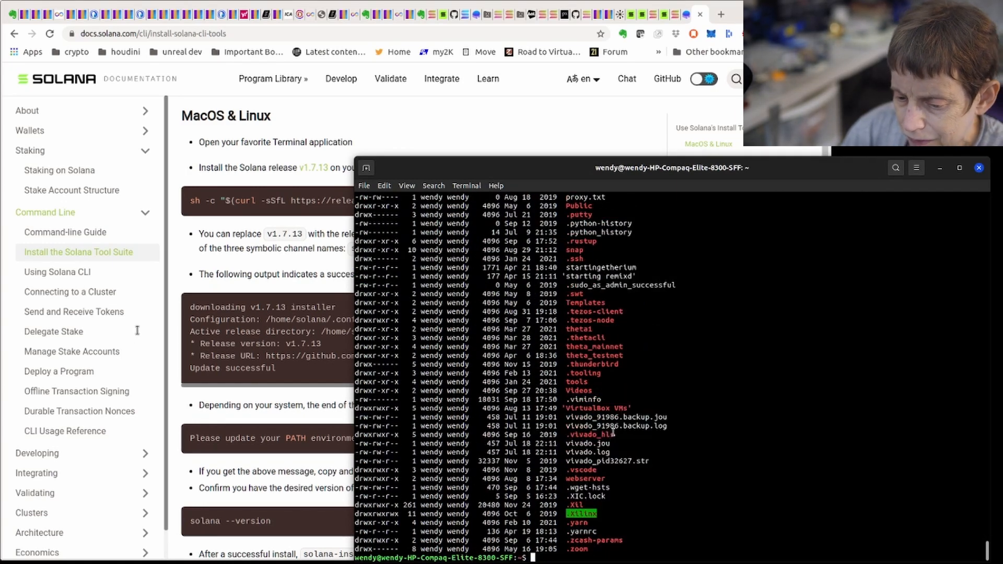
text(.bas)
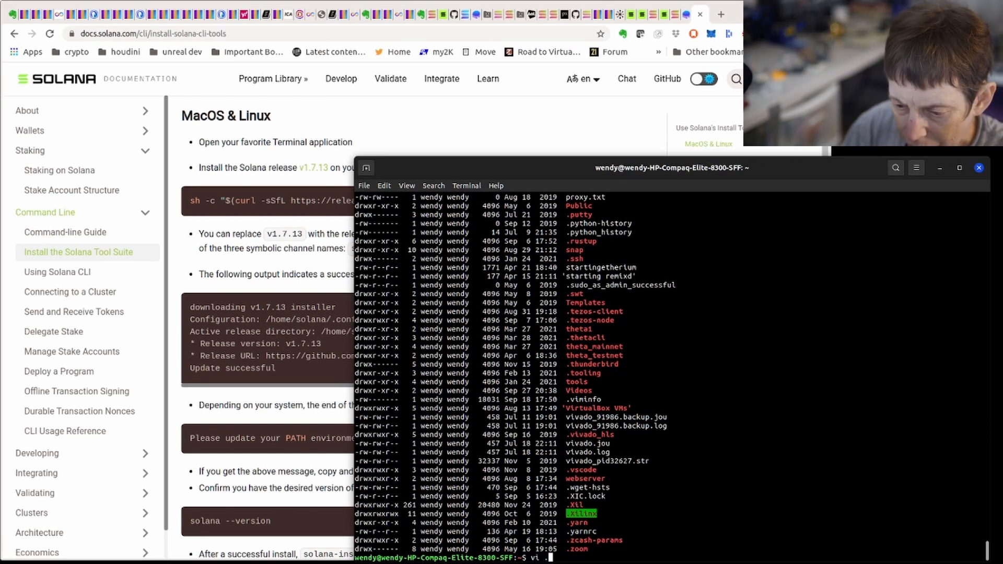
Append the Solana active_release bin PATH export to ~/.bashrc in vi and save with :wq!
text(.ba)
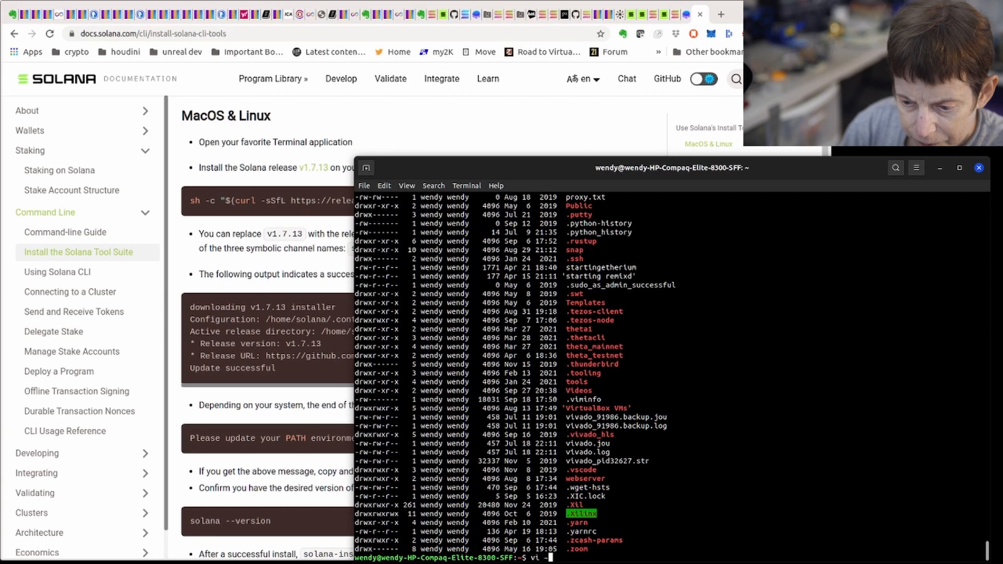
text(~/.bach)
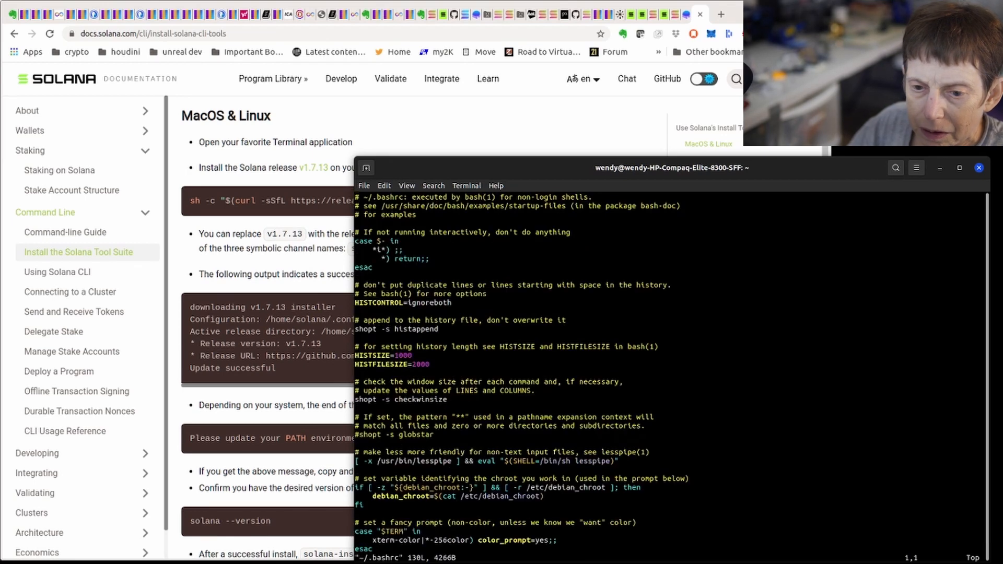
scroll(down, 3)
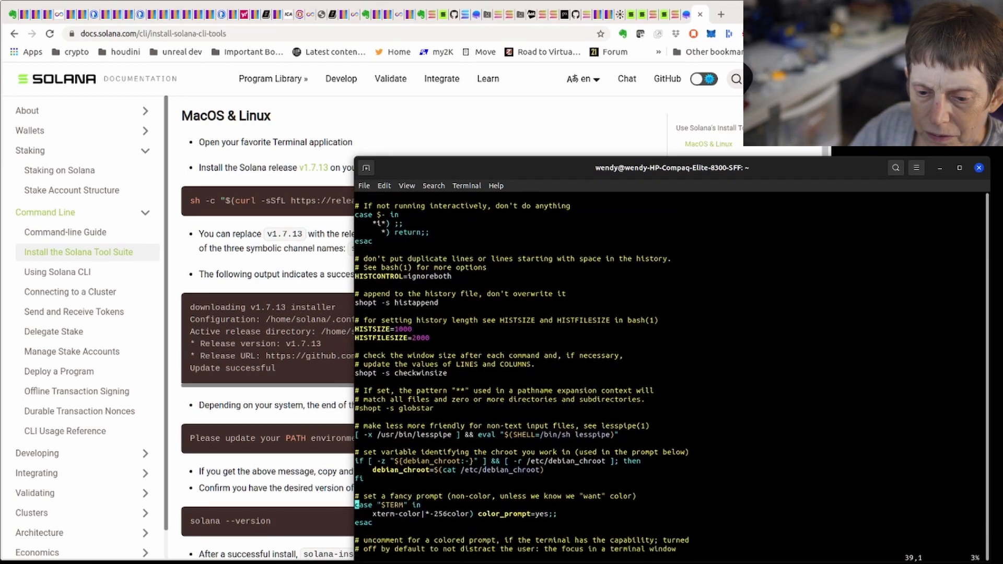
scroll(down, 3)
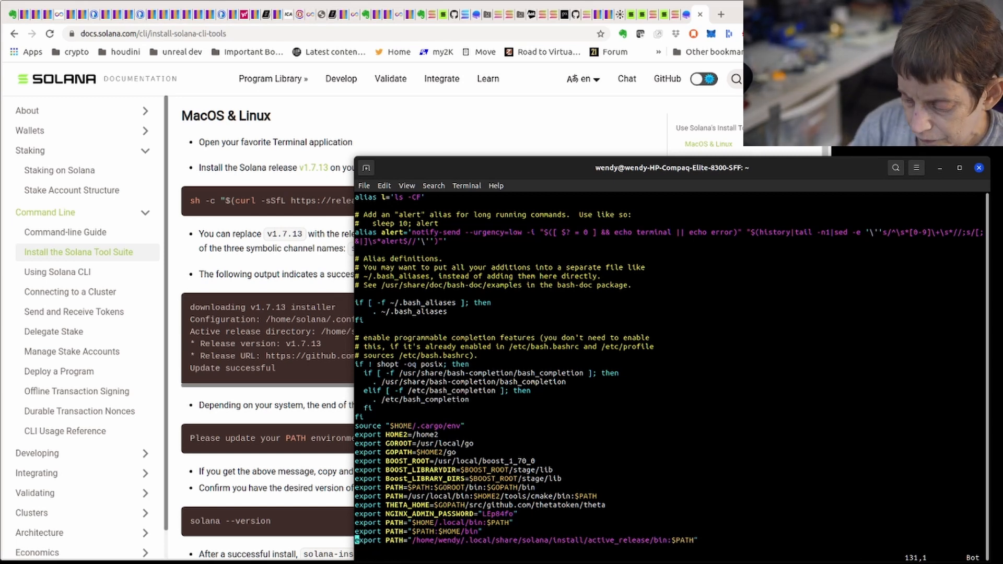
text(:wq!)
text(popd)
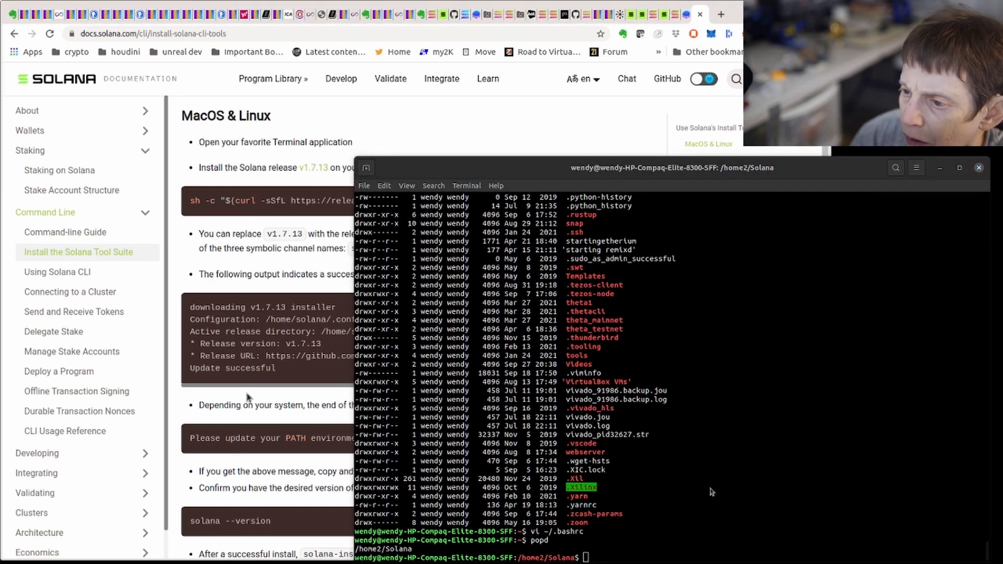
Confirm solana --version reports 1.6.27, then open the Connecting to a Cluster docs page
scroll(down, 3)
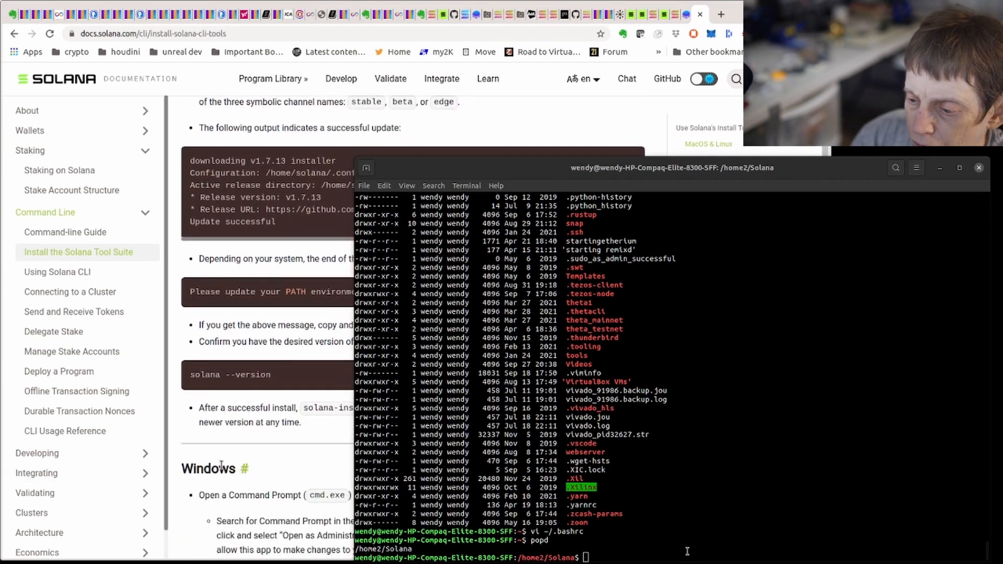
mouse_move(745, 475)
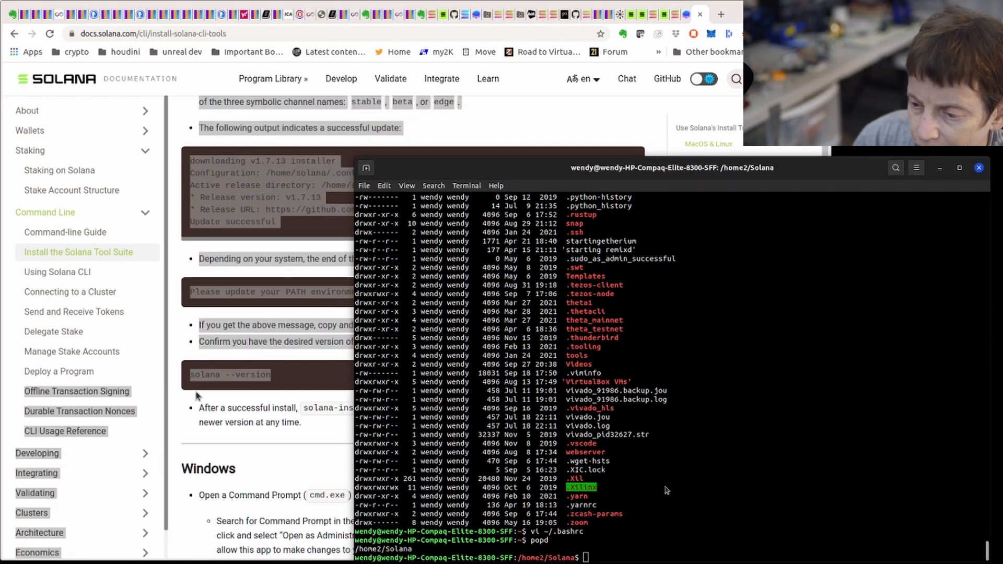
text(solana --version)
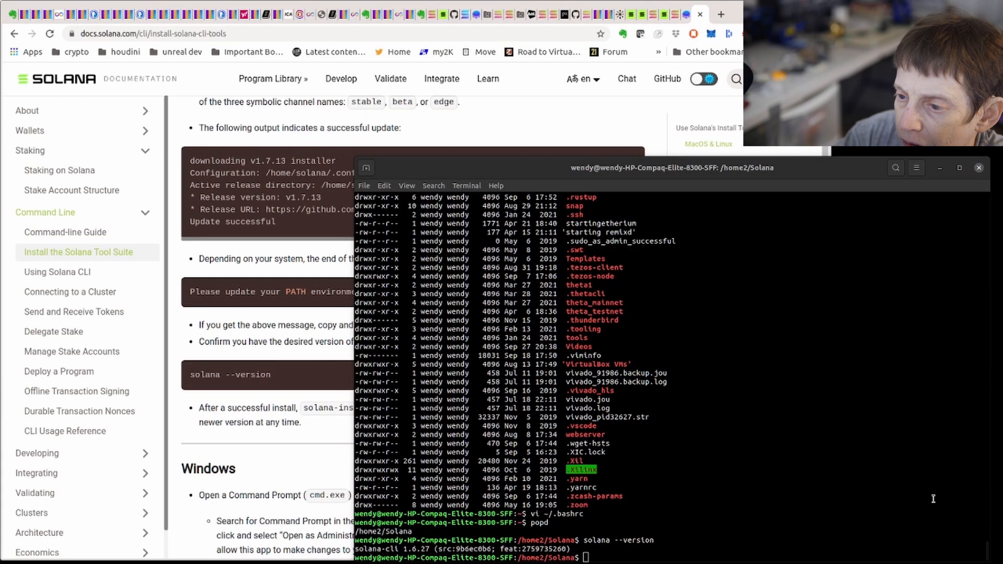
scroll(down, 3)
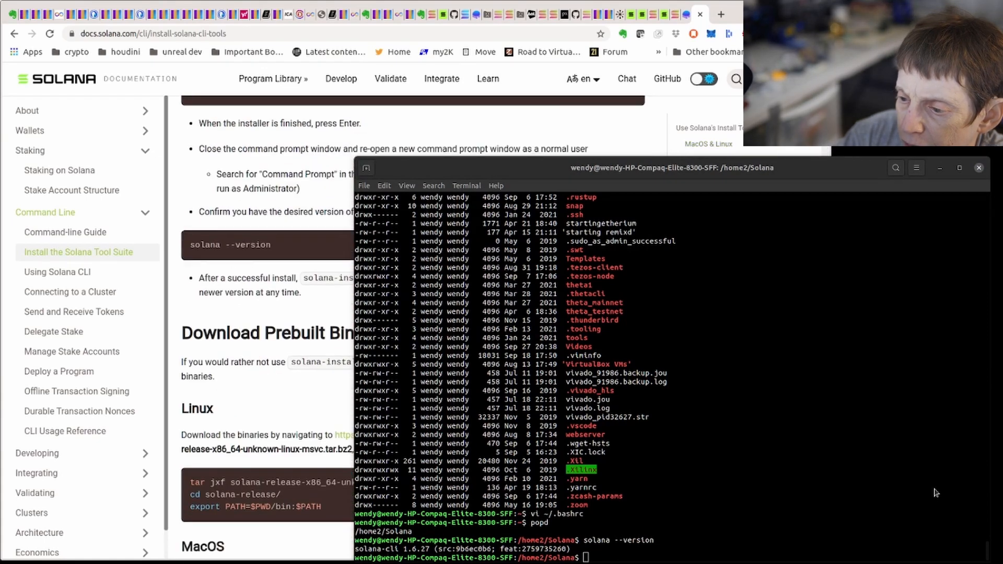
scroll(down, 3)
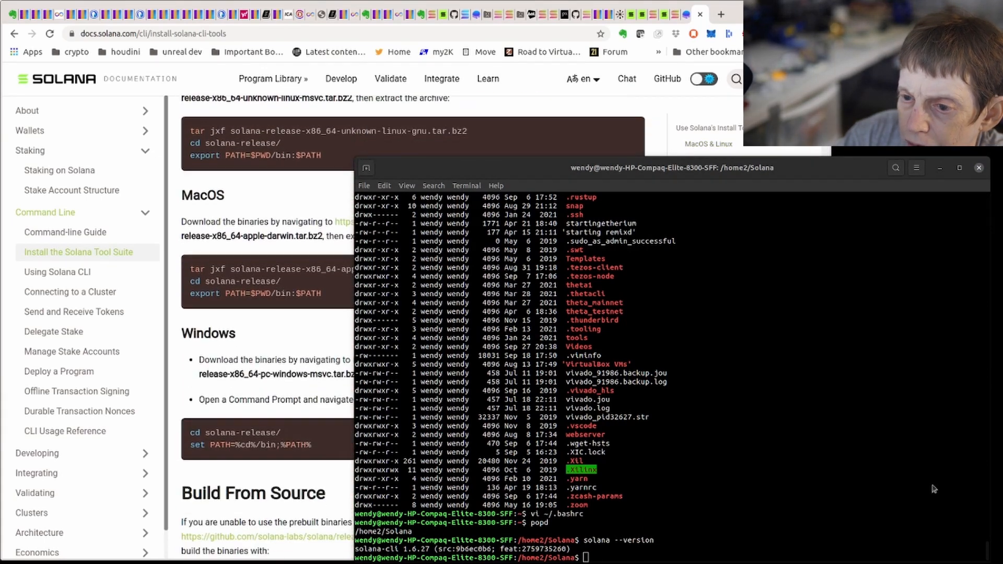
click(70, 292)
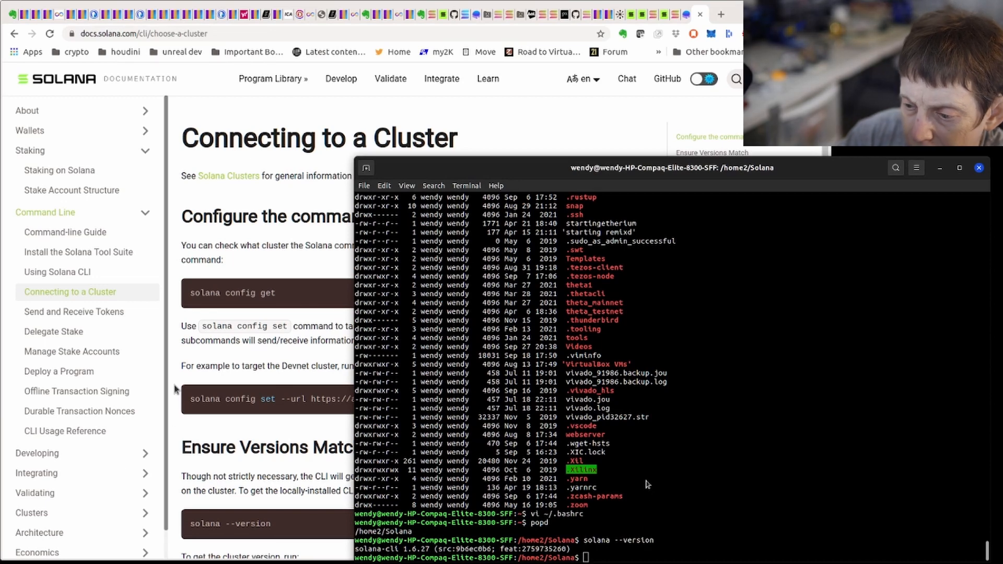
Run solana config get, showing the mainnet-beta RPC URL with confirmed commitment
text(solana config get)
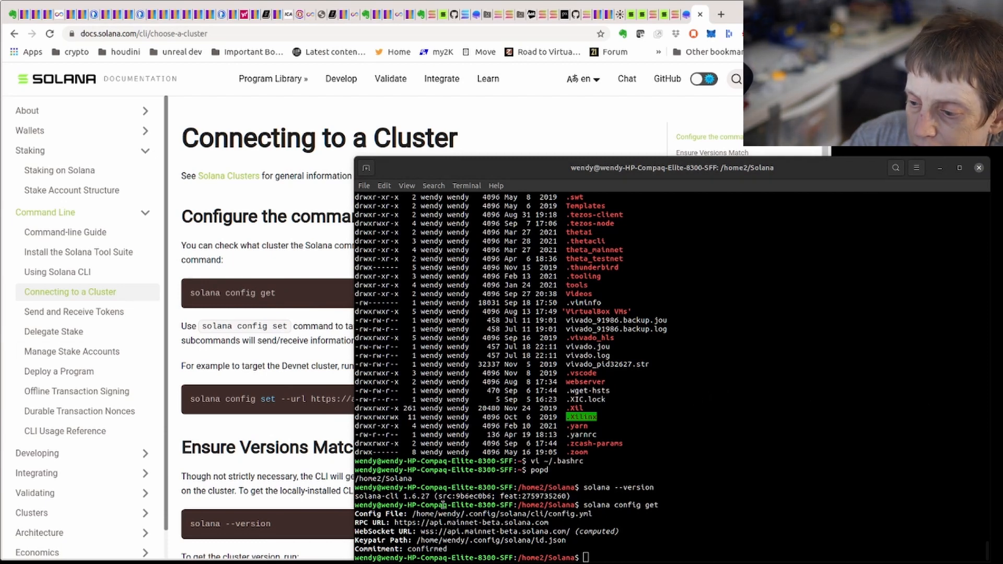
mouse_move(872, 489)
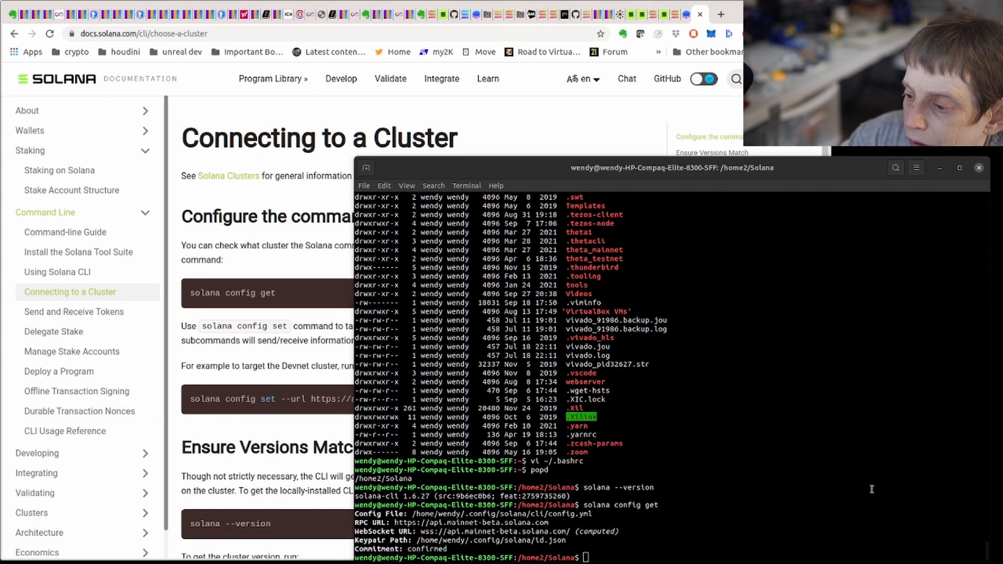
mouse_move(907, 498)
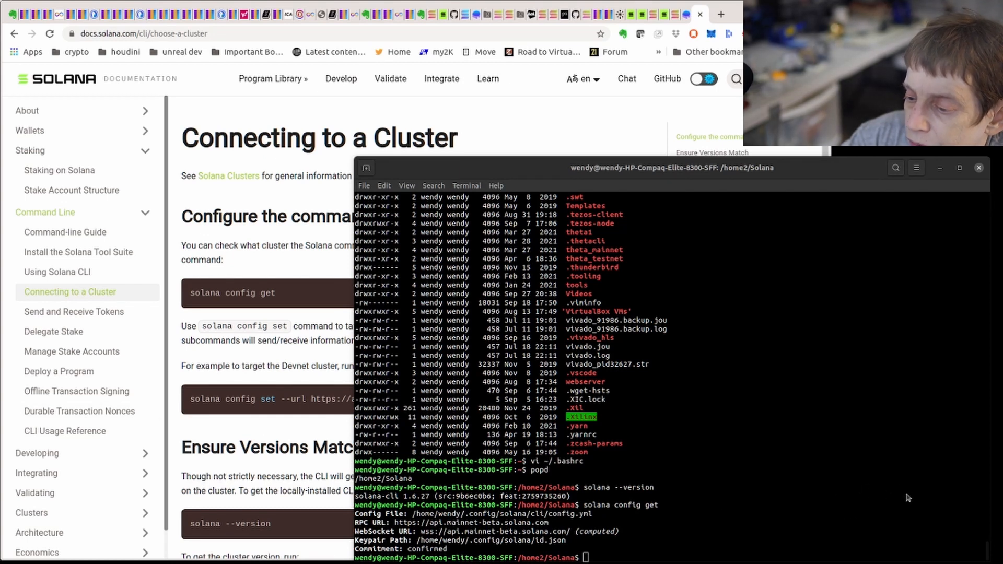
mouse_move(17, 519)
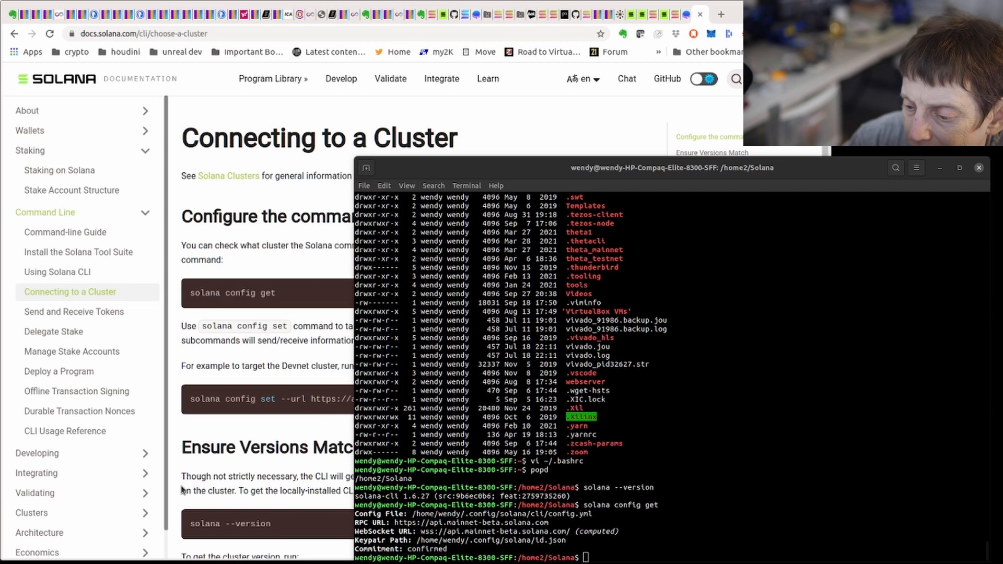
mouse_move(124, 522)
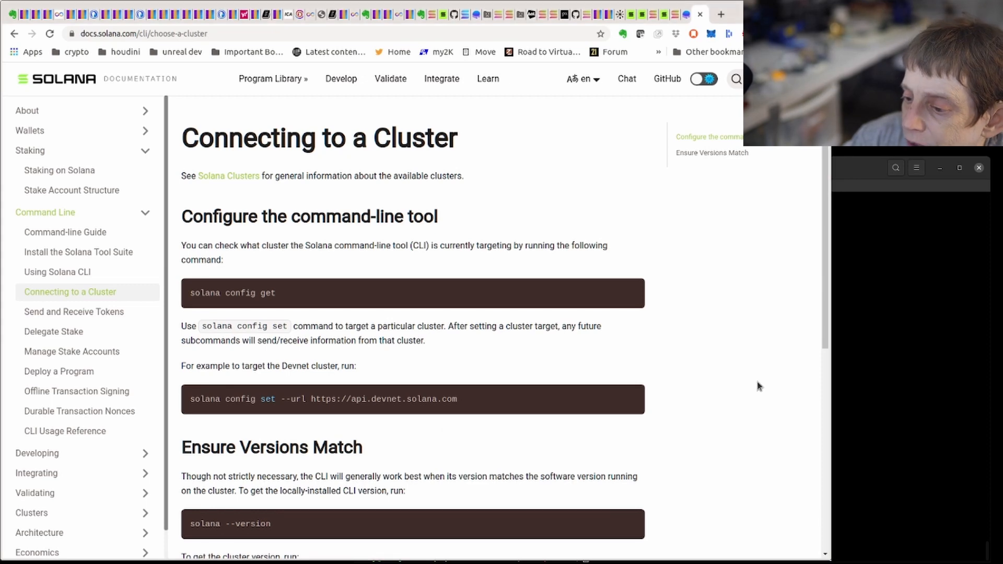
Scroll the cluster page to Ensure Versions Match and its solana cluster-version command
scroll(down, 3)
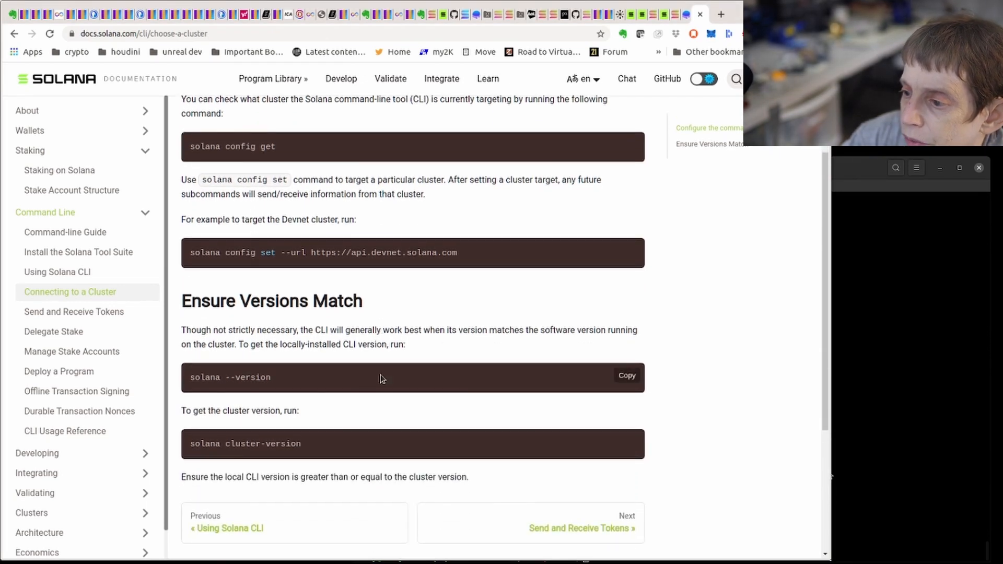
mouse_move(586, 250)
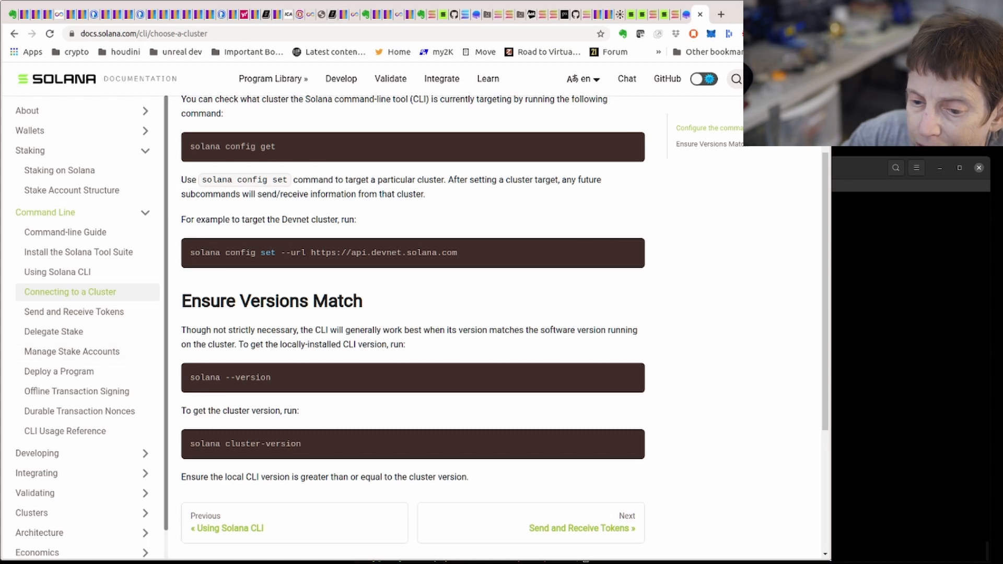
scroll(down, 3)
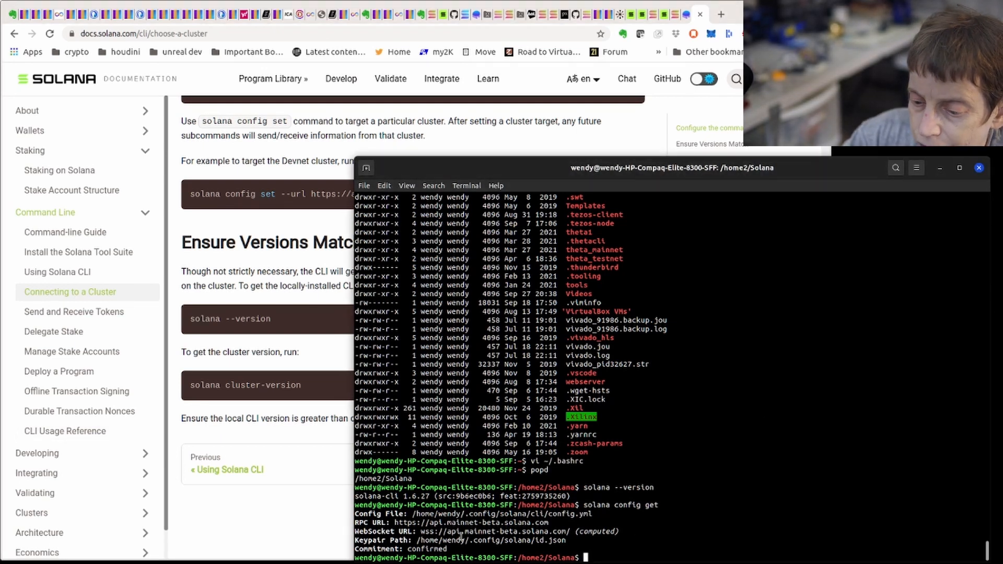
Run solana --version and solana cluster-version, confirming both report 1.6.27
text(solana --version)
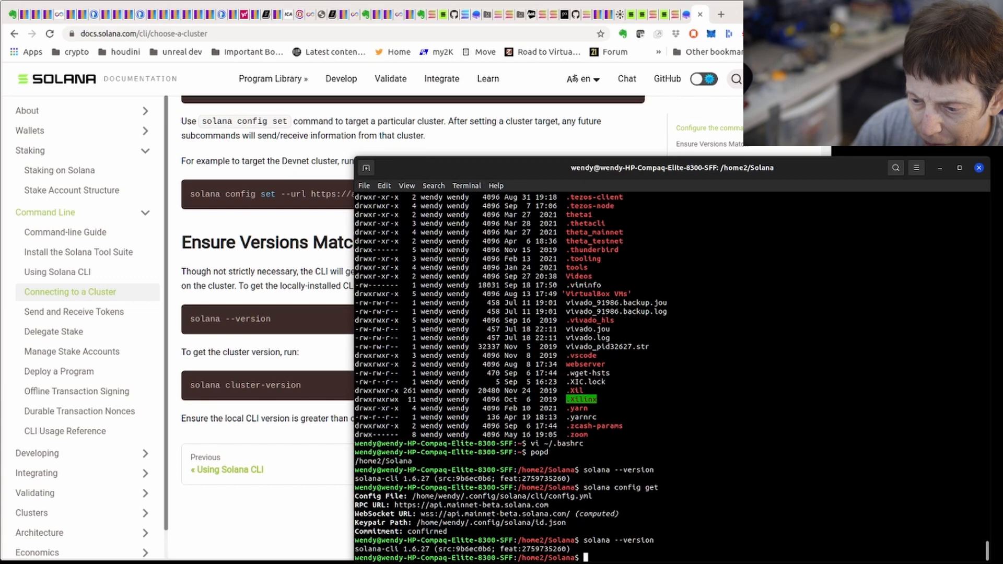
text(solana cluster-version)
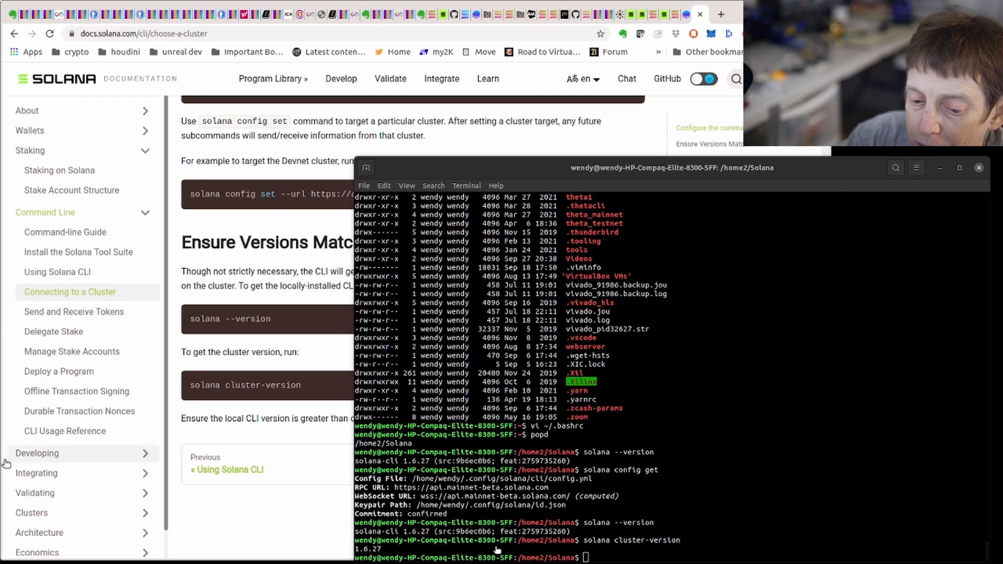
mouse_move(742, 507)
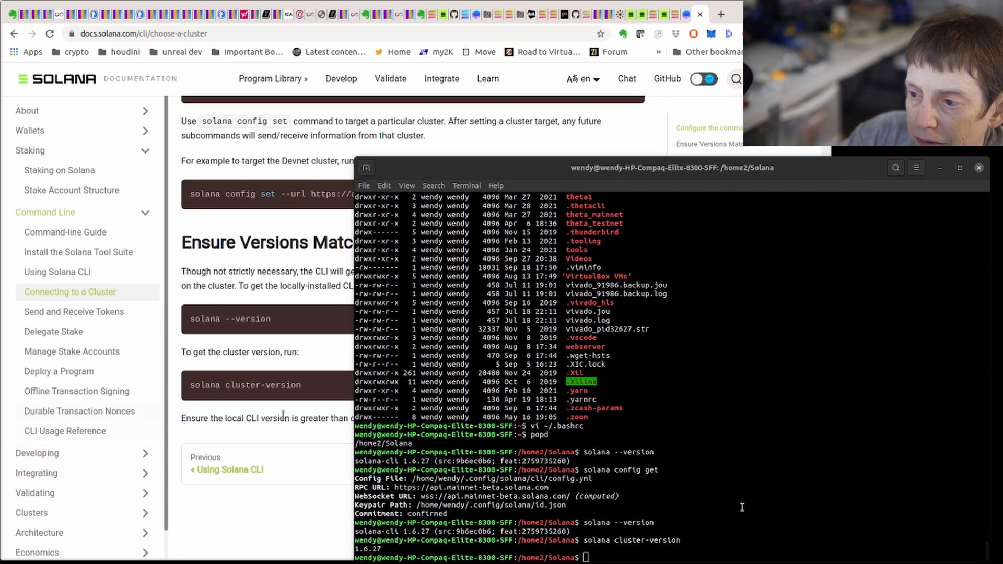
mouse_move(998, 477)
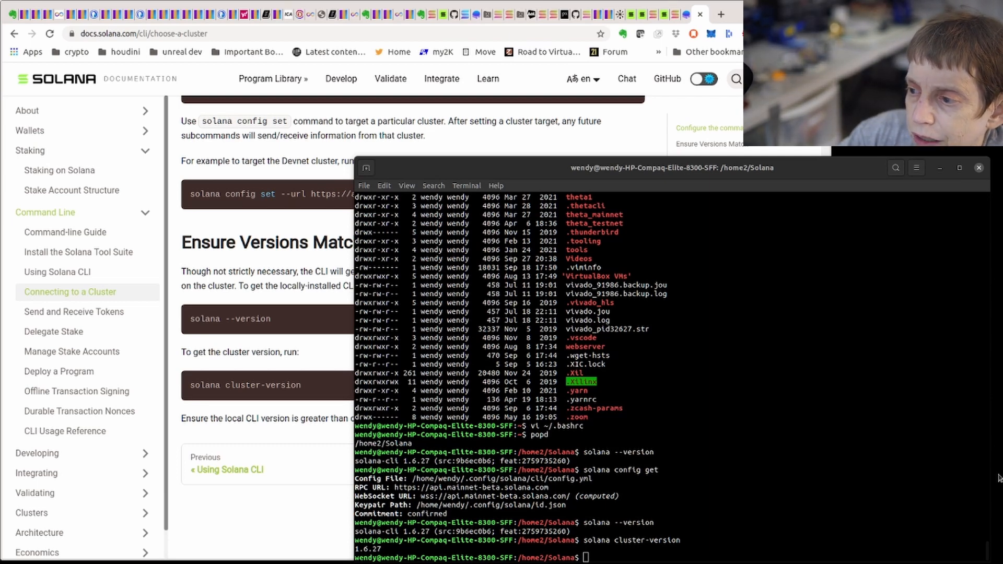
scroll(up, 3)
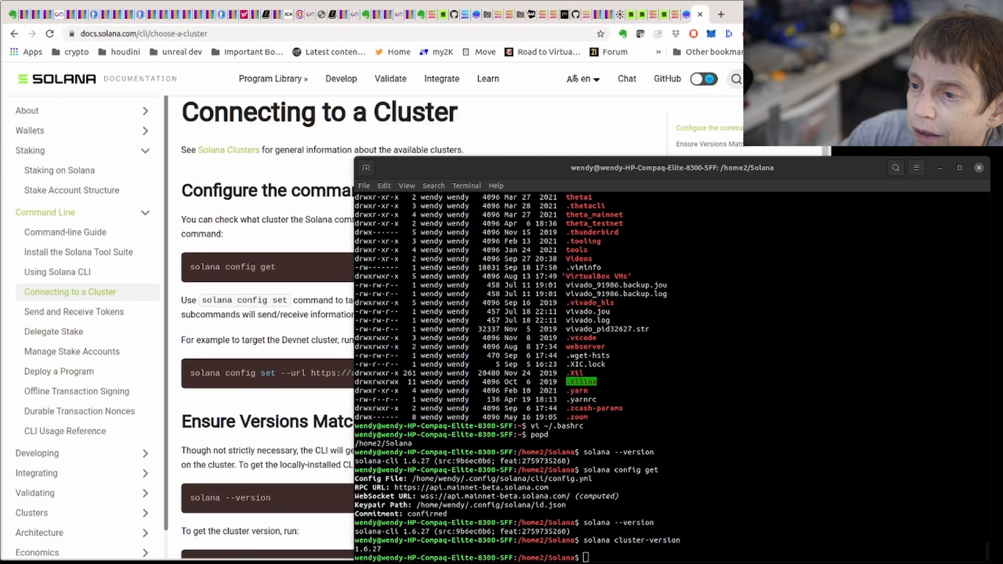
scroll(down, 3)
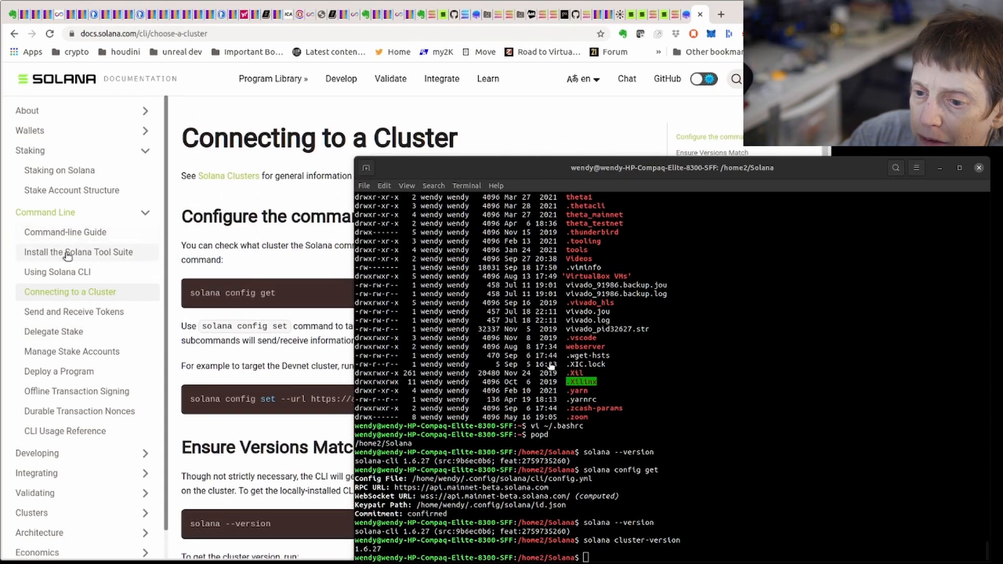
Reopen the Install the Solana Tool Suite page and scroll to its Windows install steps
click(78, 251)
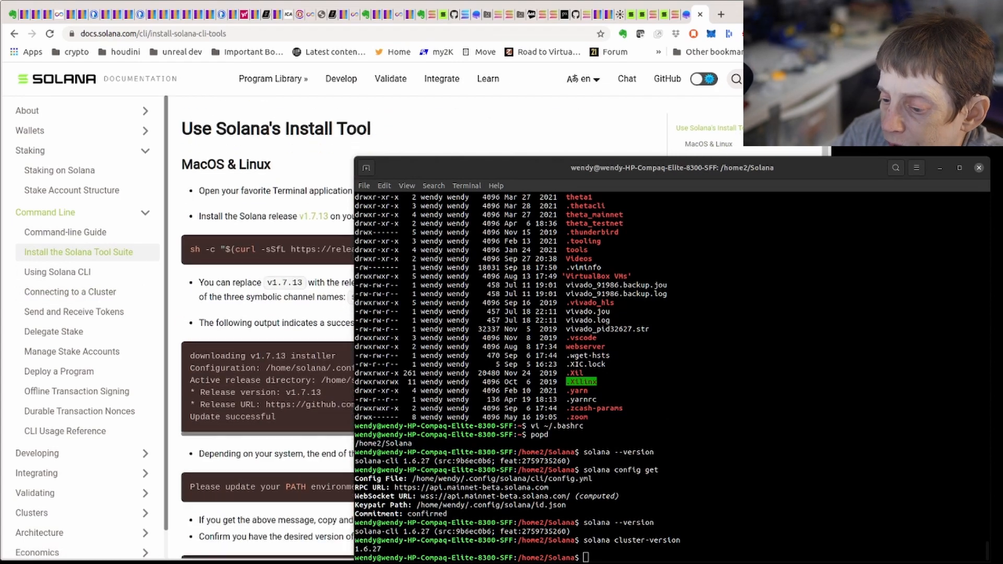
scroll(down, 3)
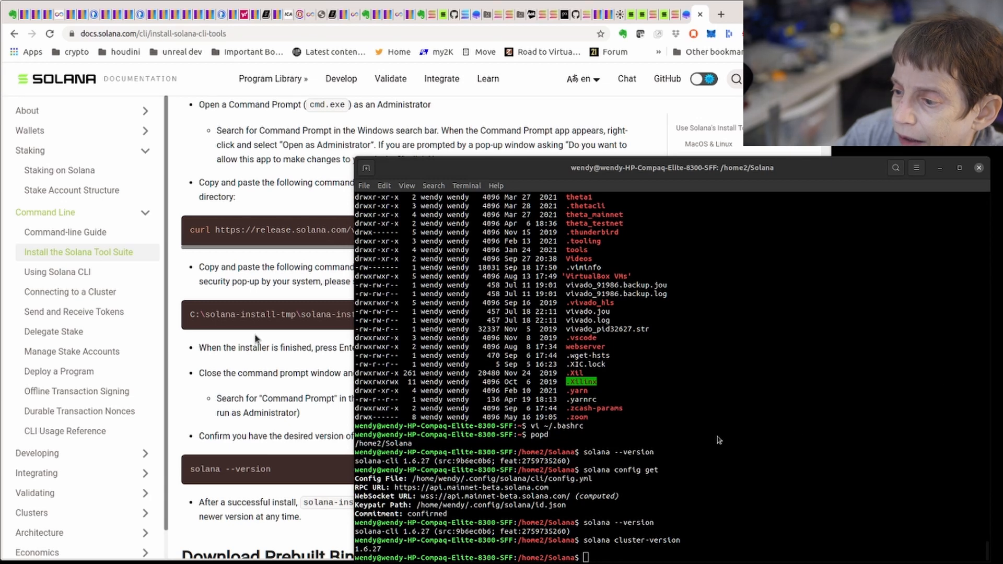
mouse_move(923, 432)
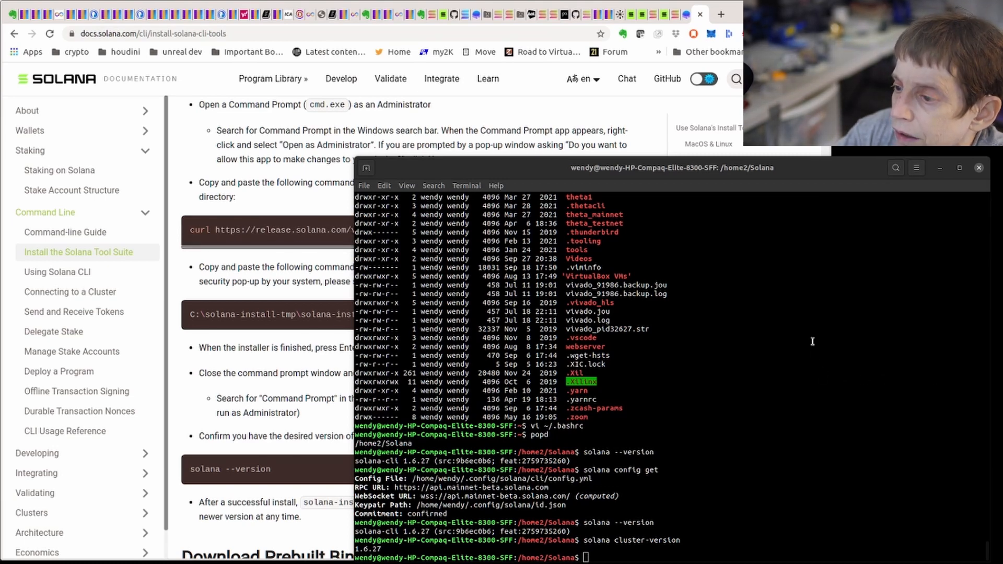
mouse_move(874, 344)
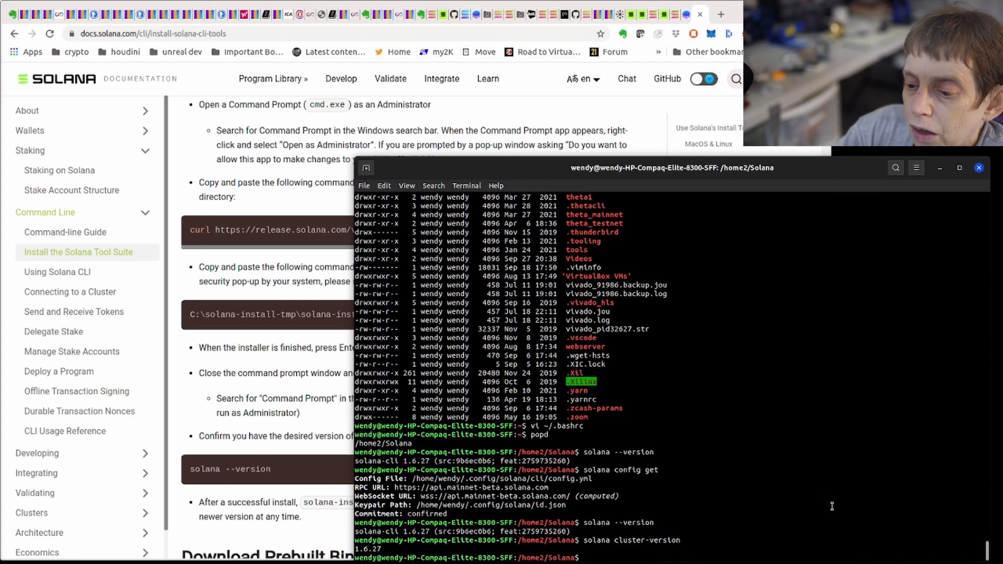
mouse_move(894, 491)
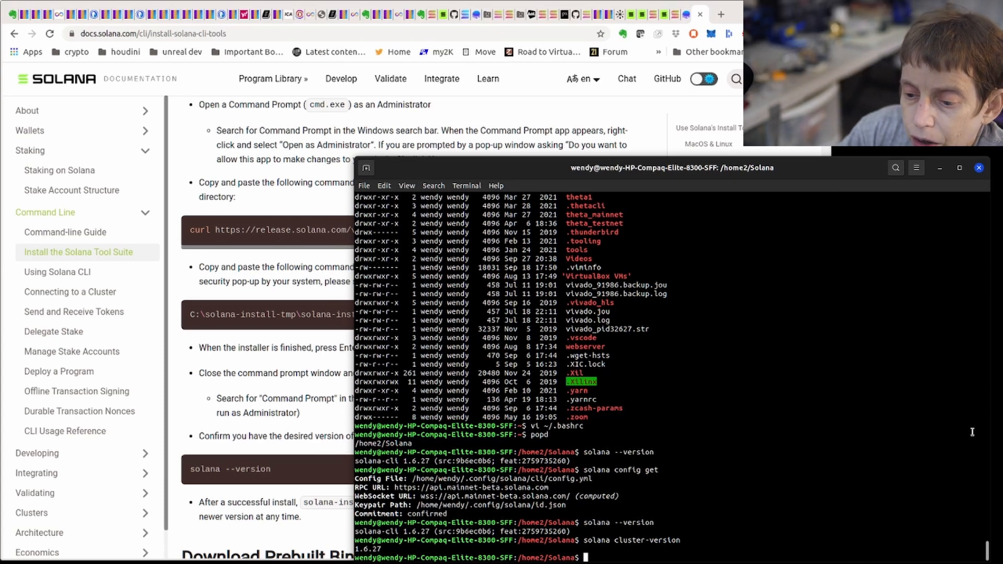
mouse_move(618, 487)
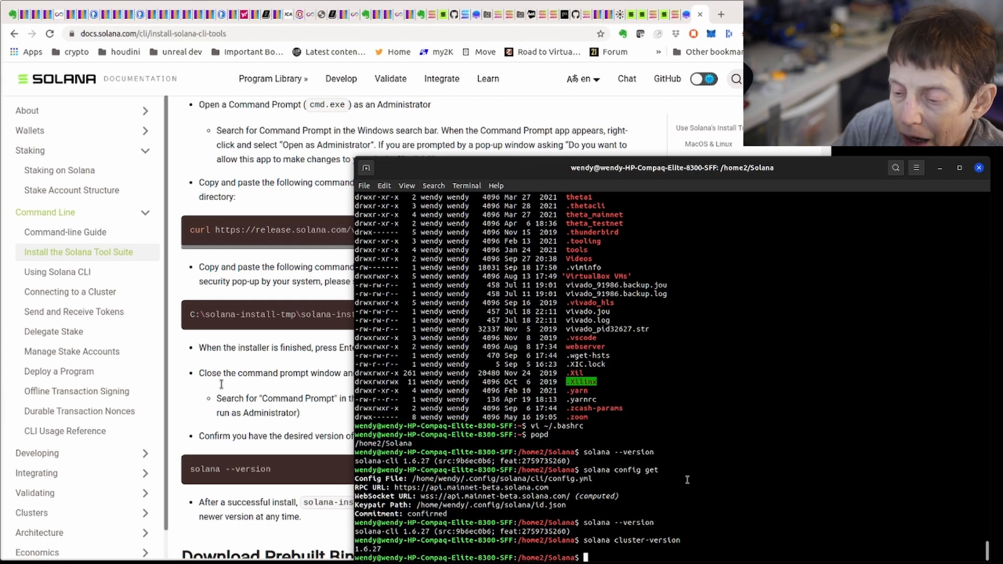
mouse_move(25, 351)
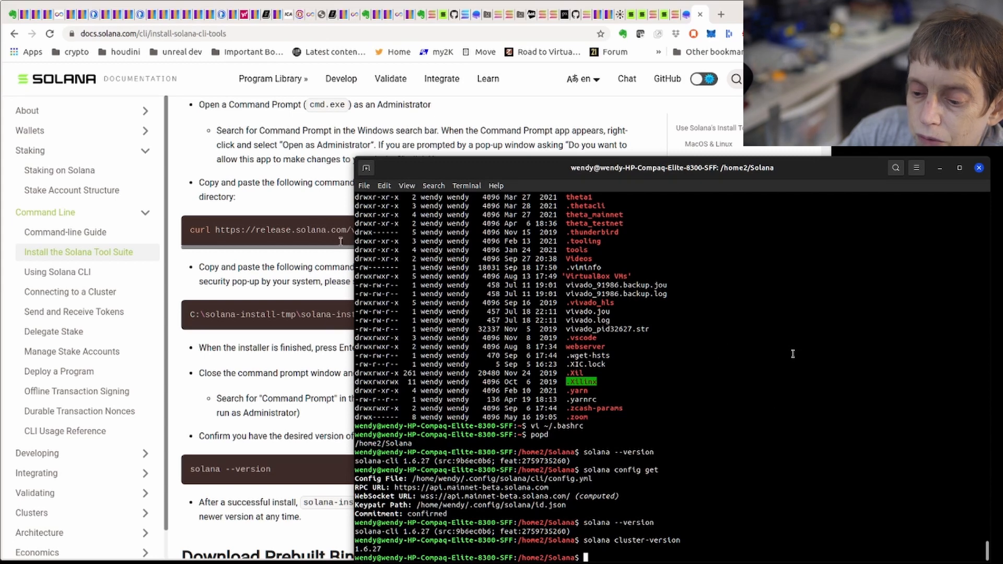
mouse_move(800, 367)
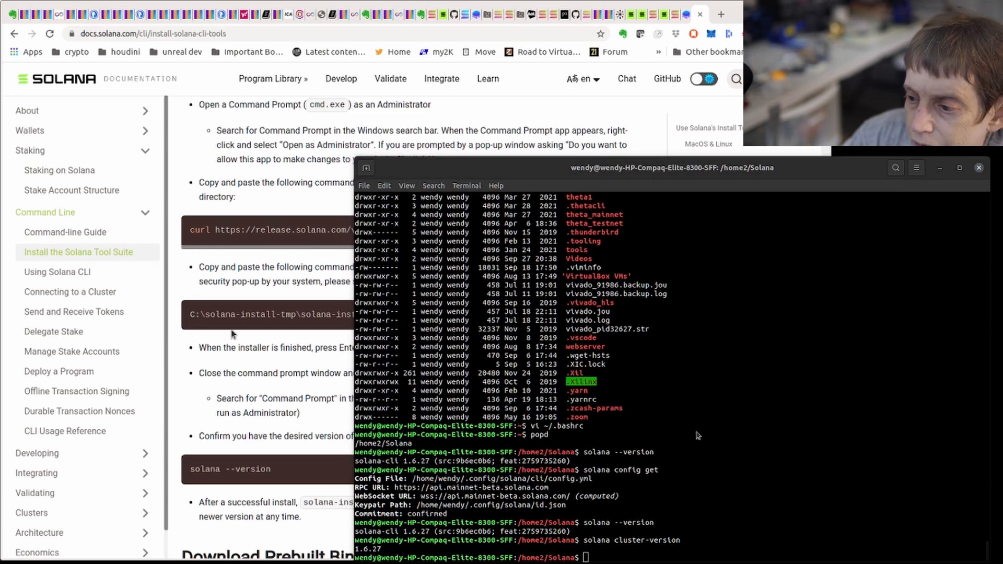
mouse_move(241, 352)
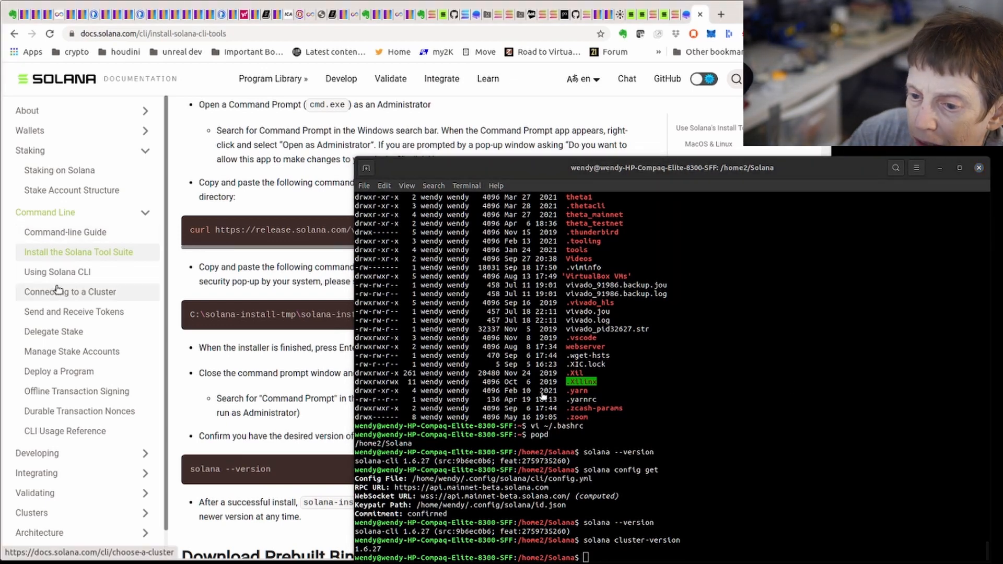
Reopen the 'Connecting to a Cluster' docs page from the sidebar and scroll to 'Ensure Versions Match'
click(70, 291)
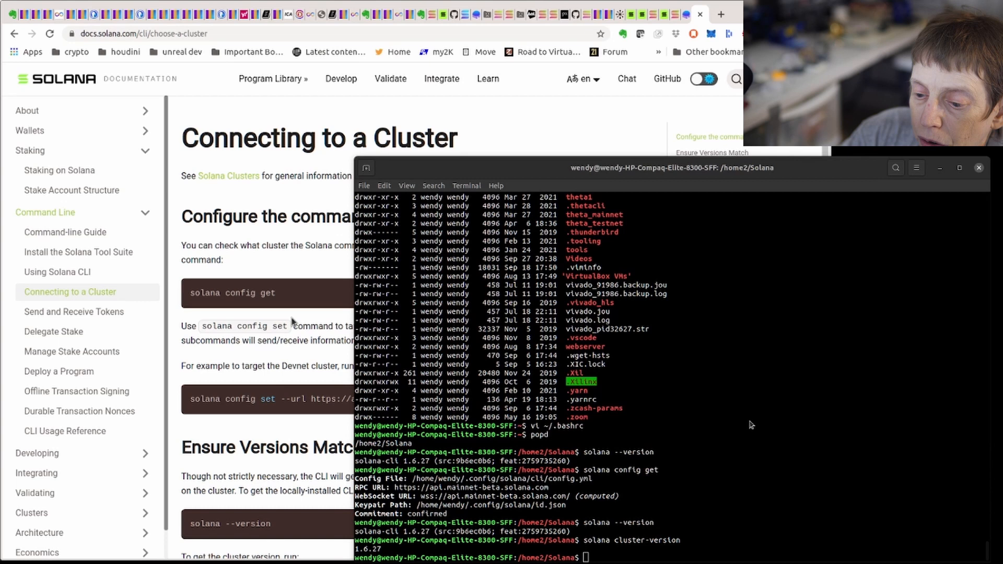
mouse_move(752, 423)
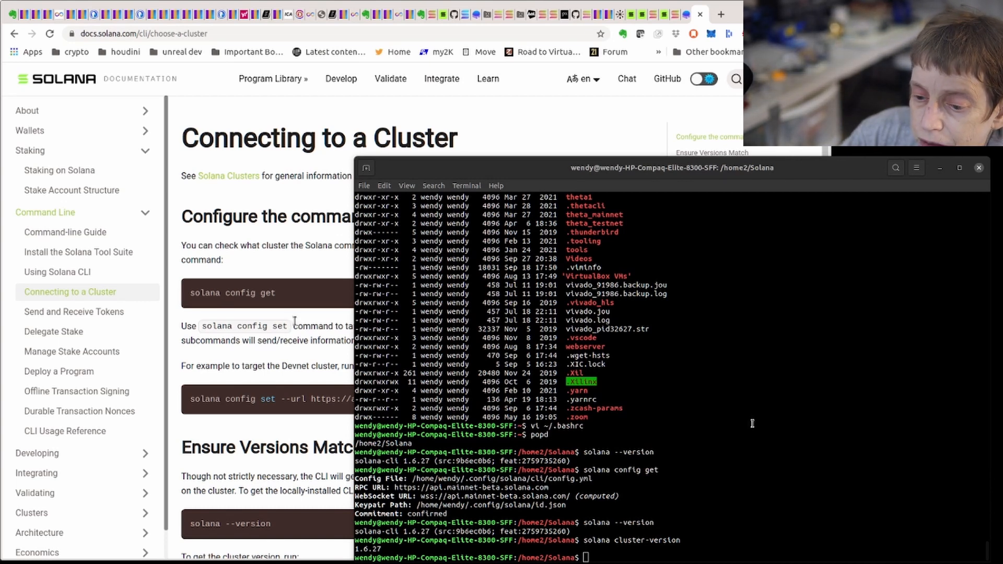
scroll(down, 3)
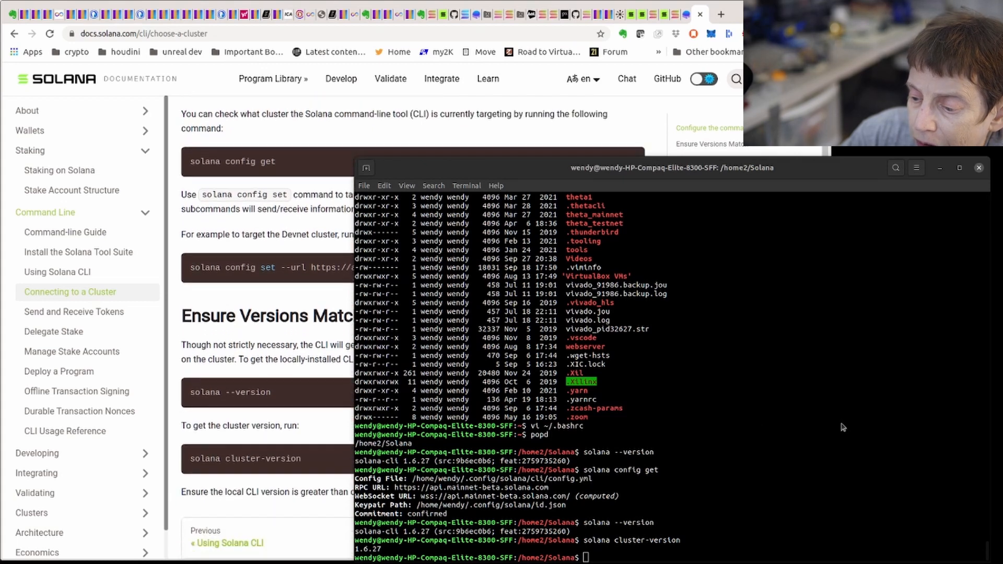
scroll(down, 3)
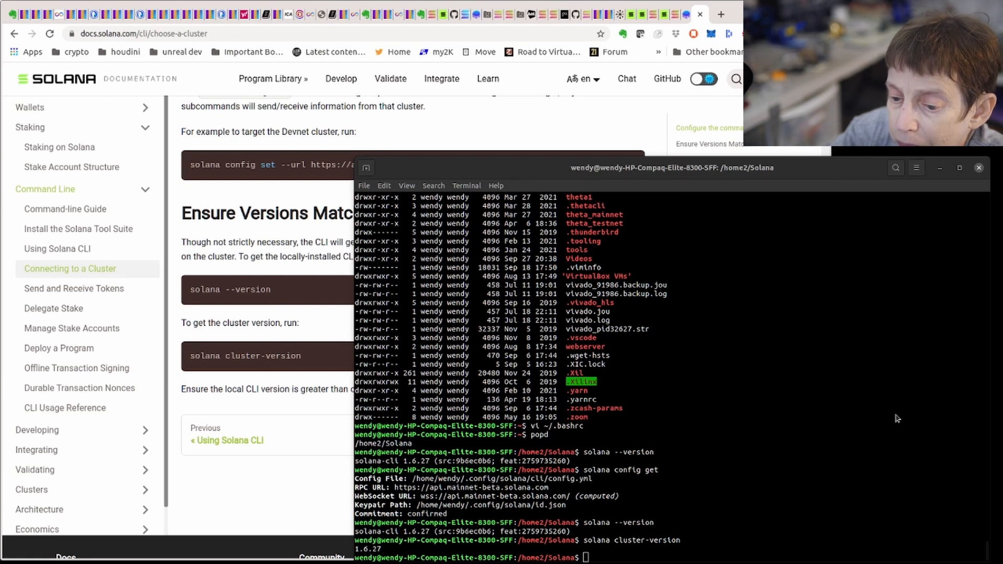
mouse_move(911, 419)
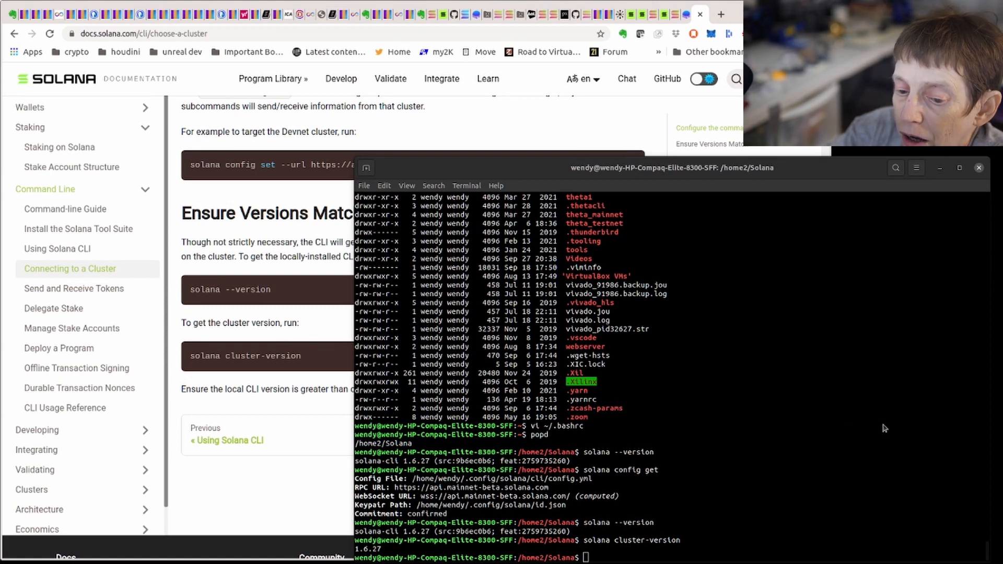
mouse_move(20, 328)
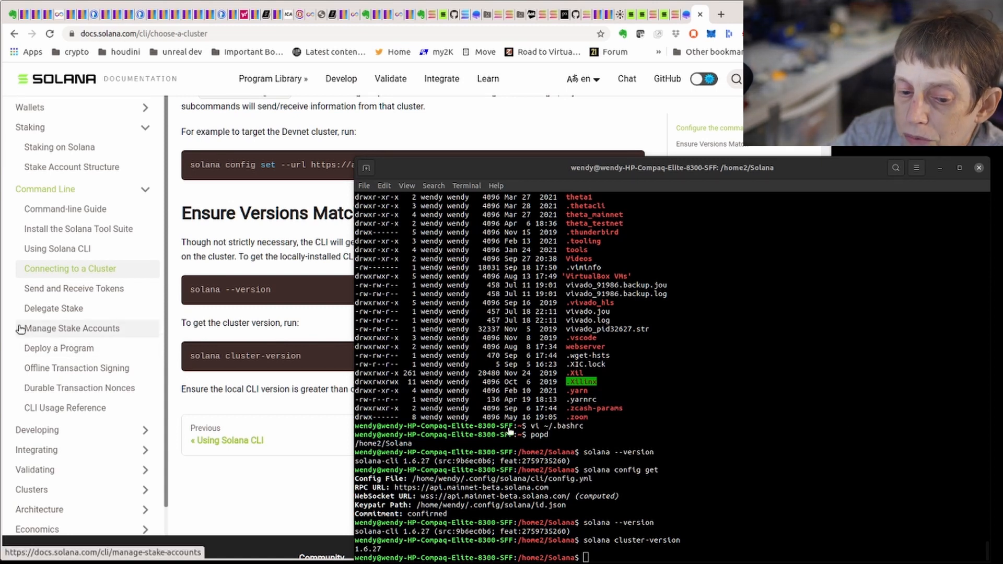